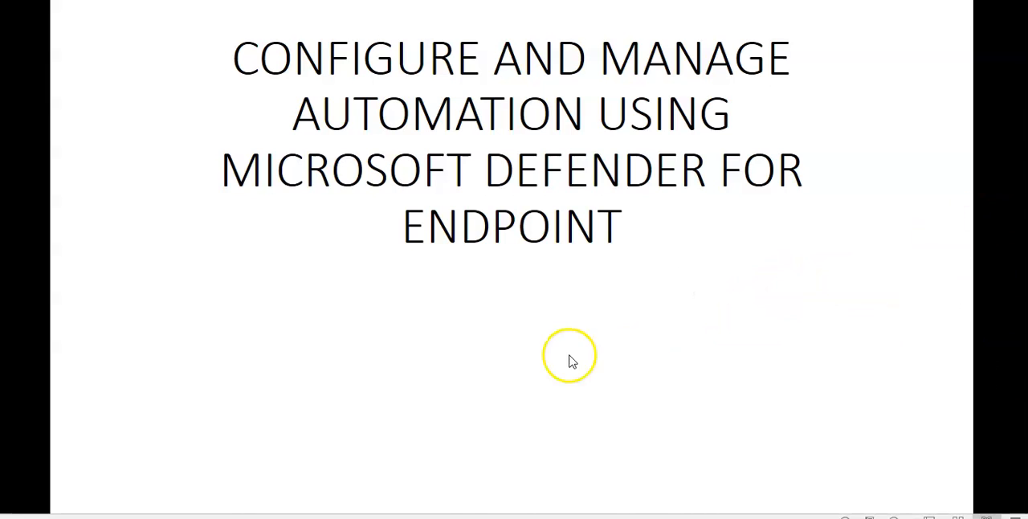
{"action": "mouse_move", "coordinate": [447, 366]}
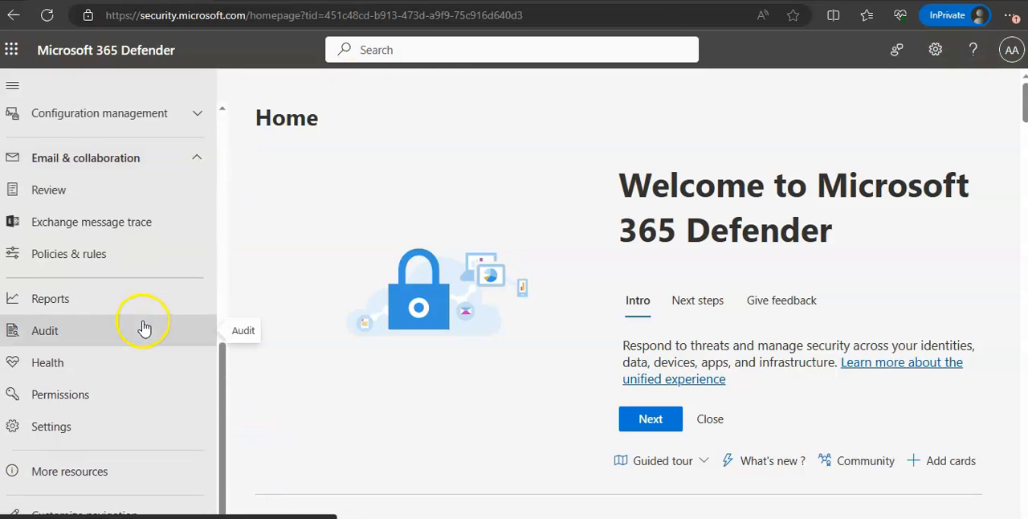
Step: Go to the portal's Settings overview from the left navigation
{"action": "scroll", "scroll_direction": "up", "scroll_amount": 3}
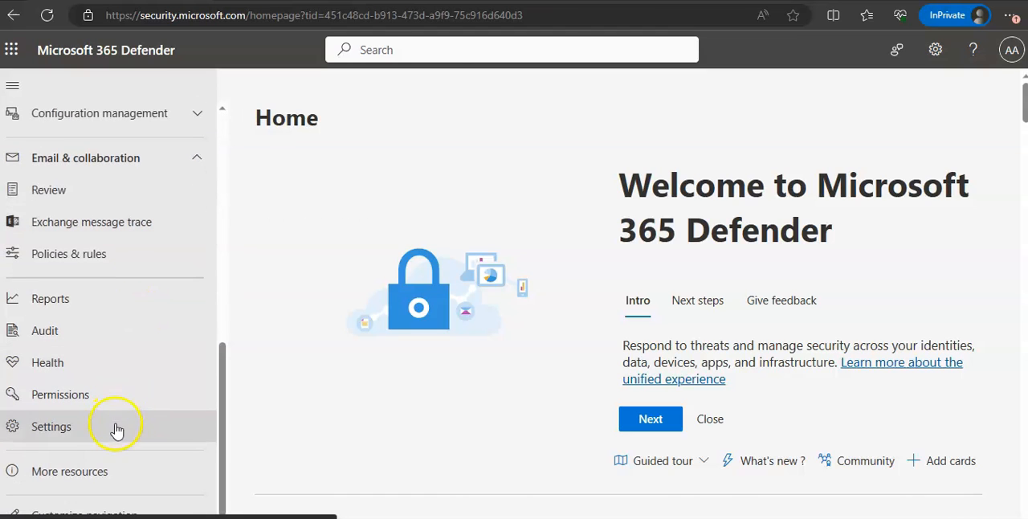
{"action": "left_click", "coordinate": [51, 426]}
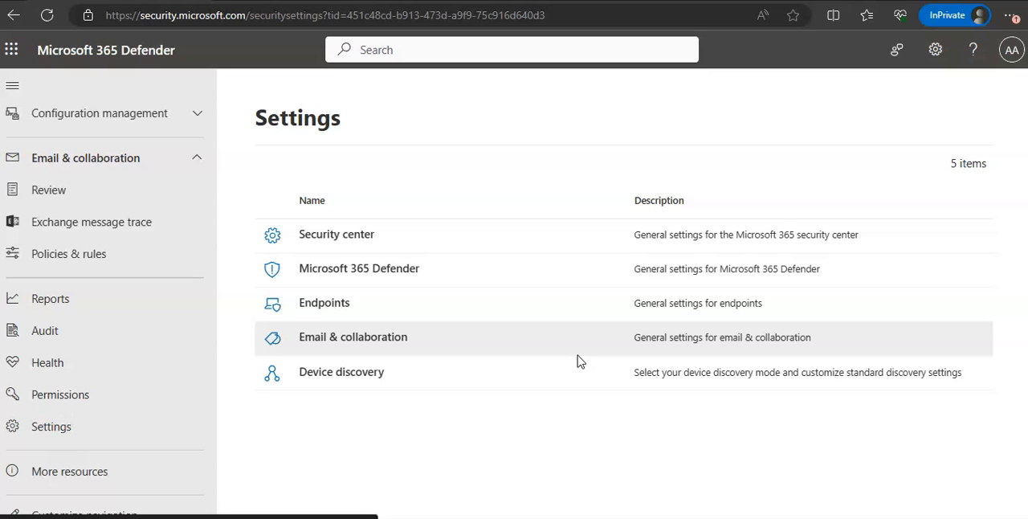
{"action": "mouse_move", "coordinate": [337, 235]}
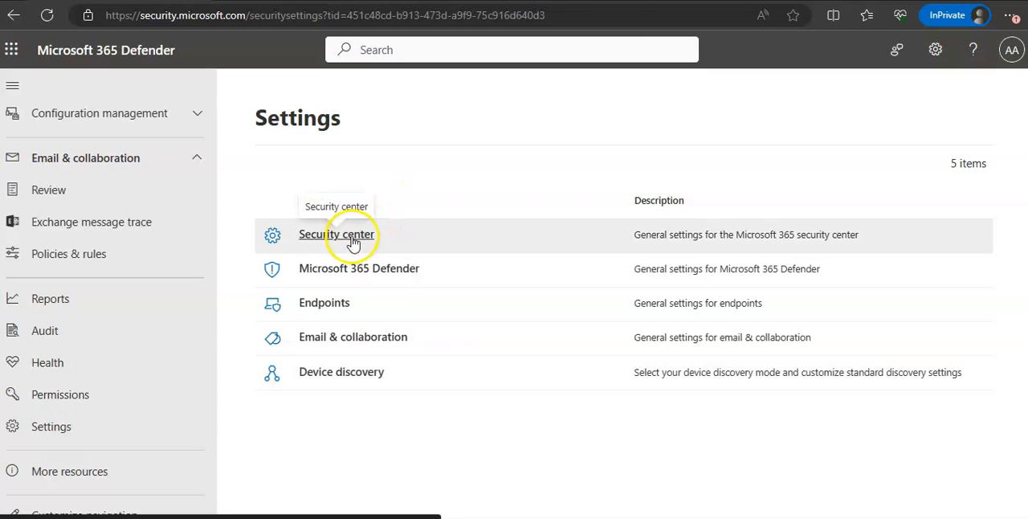
Step: Look at the Security center general settings, then return to the Settings list via the breadcrumb
{"action": "left_click", "coordinate": [360, 269]}
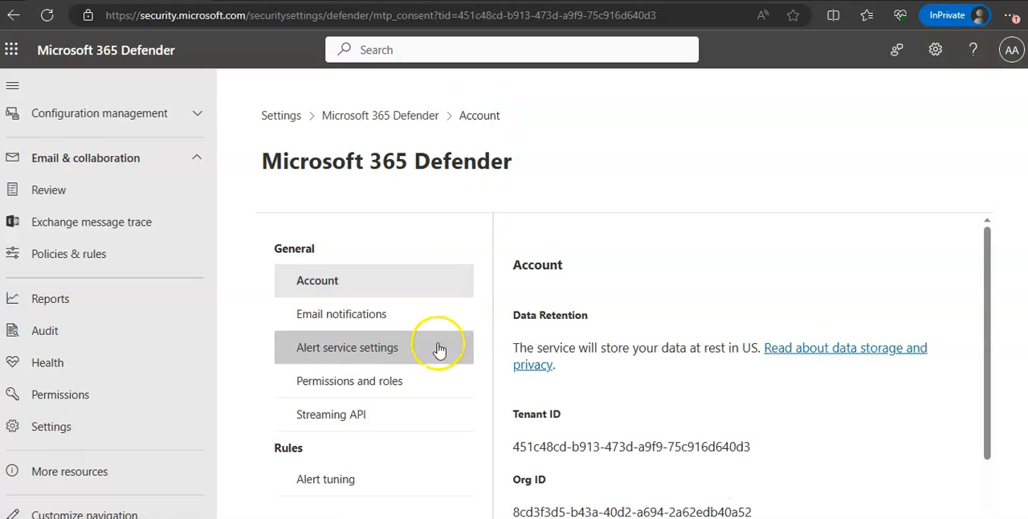
{"action": "left_click", "coordinate": [379, 116]}
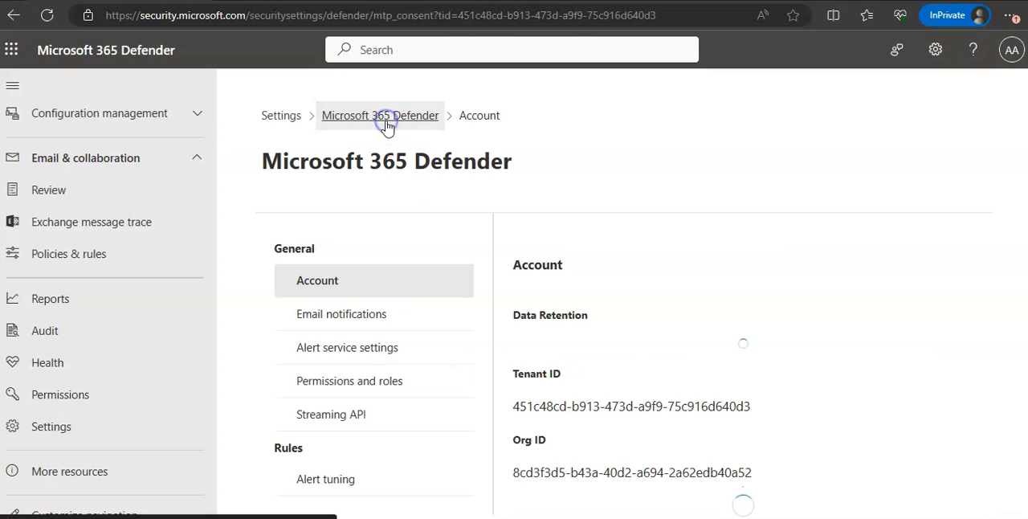
{"action": "left_click", "coordinate": [281, 115]}
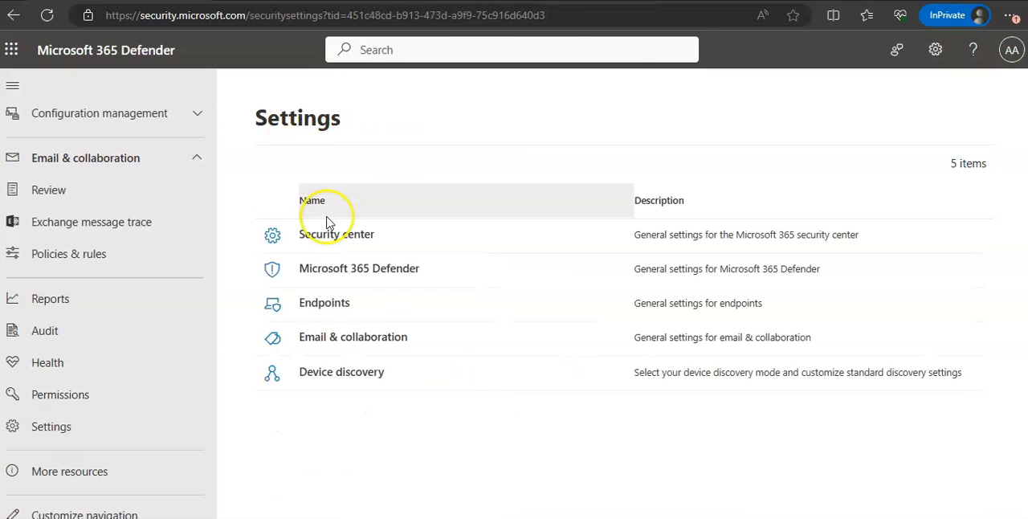
Step: Review the Endpoints Advanced features toggles down to Defender for Cloud Apps, correlation restriction still off
{"action": "left_click", "coordinate": [325, 302]}
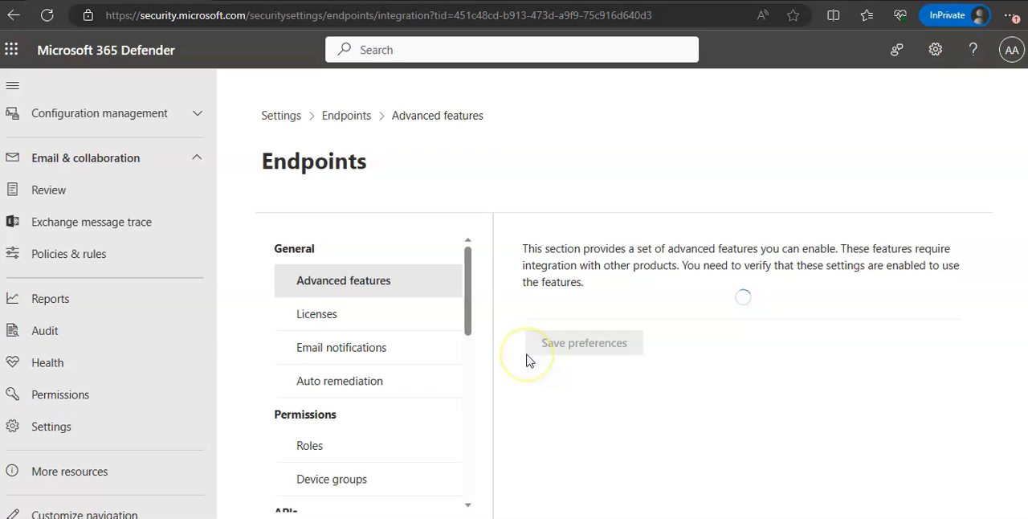
{"action": "mouse_move", "coordinate": [450, 302]}
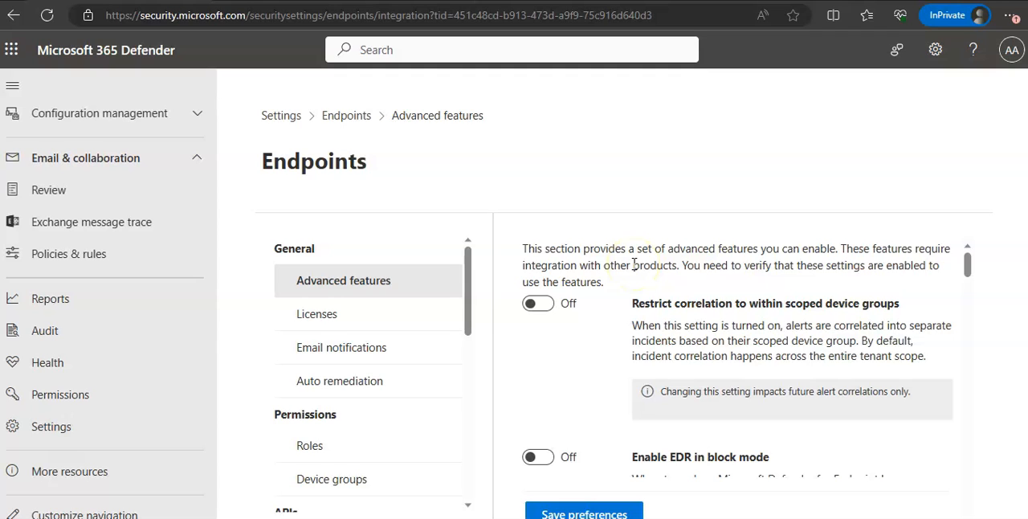
{"action": "mouse_move", "coordinate": [763, 297]}
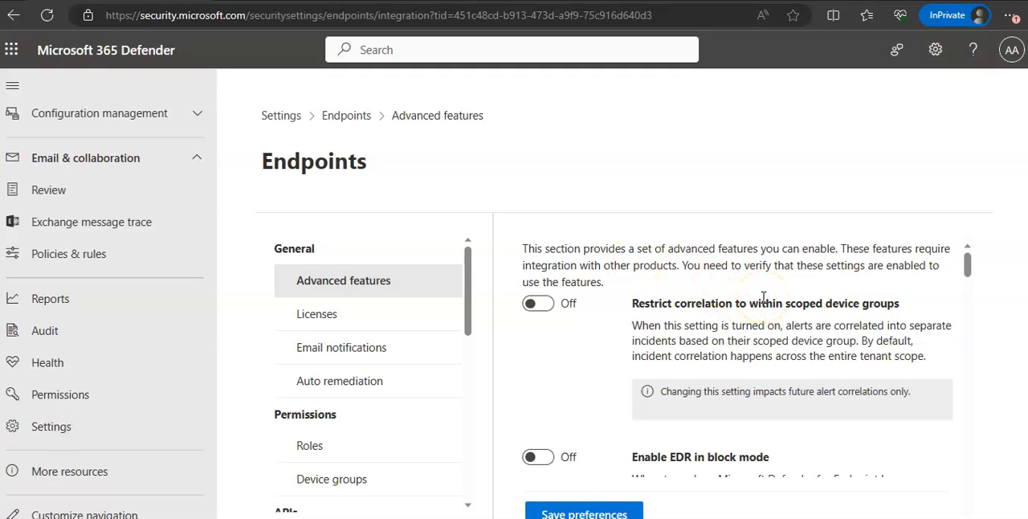
{"action": "mouse_move", "coordinate": [785, 347]}
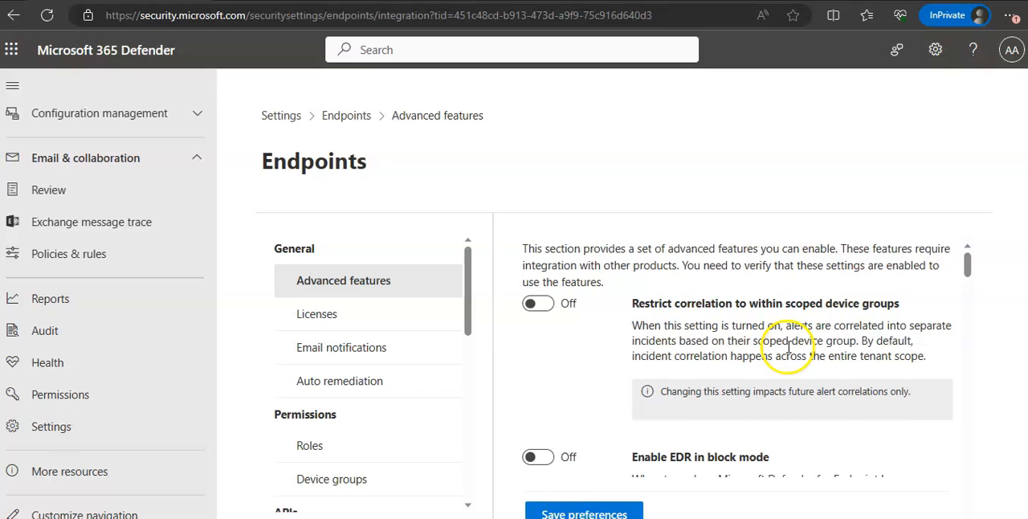
{"action": "scroll", "scroll_direction": "down", "scroll_amount": 3}
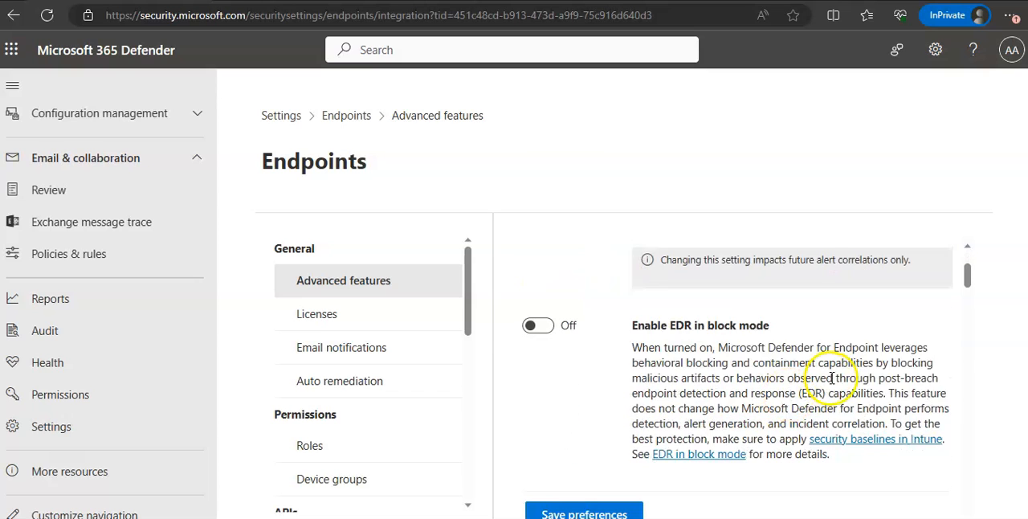
{"action": "scroll", "scroll_direction": "down", "scroll_amount": 3}
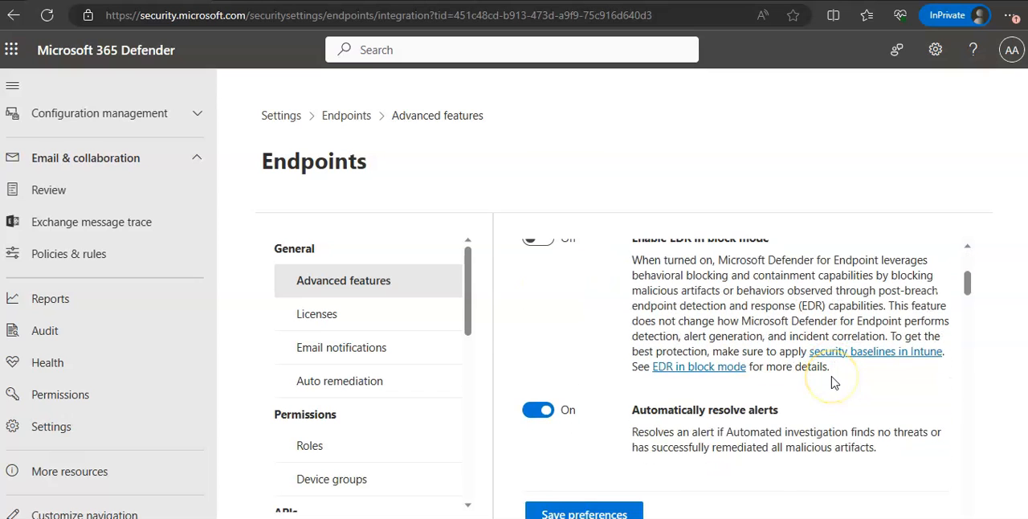
{"action": "scroll", "scroll_direction": "down", "scroll_amount": 3}
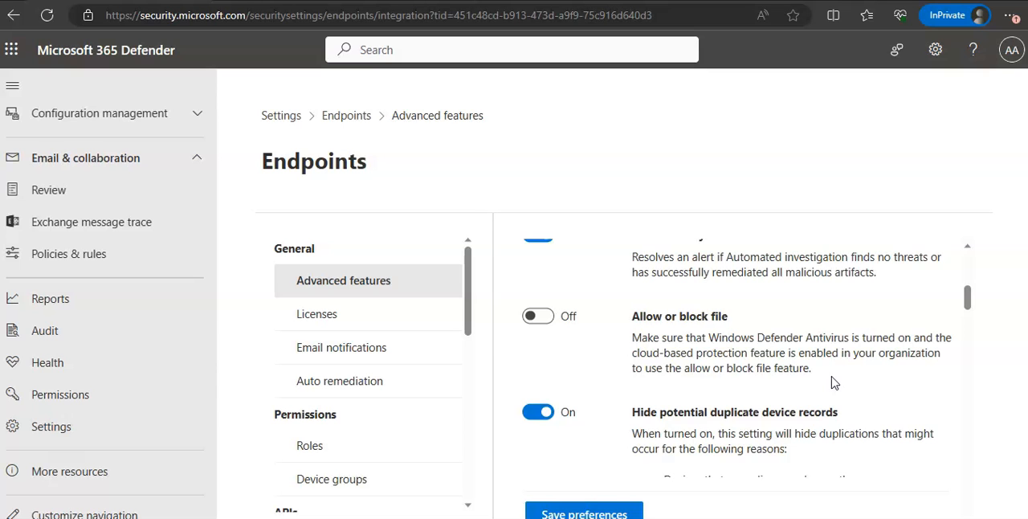
{"action": "scroll", "scroll_direction": "down", "scroll_amount": 3}
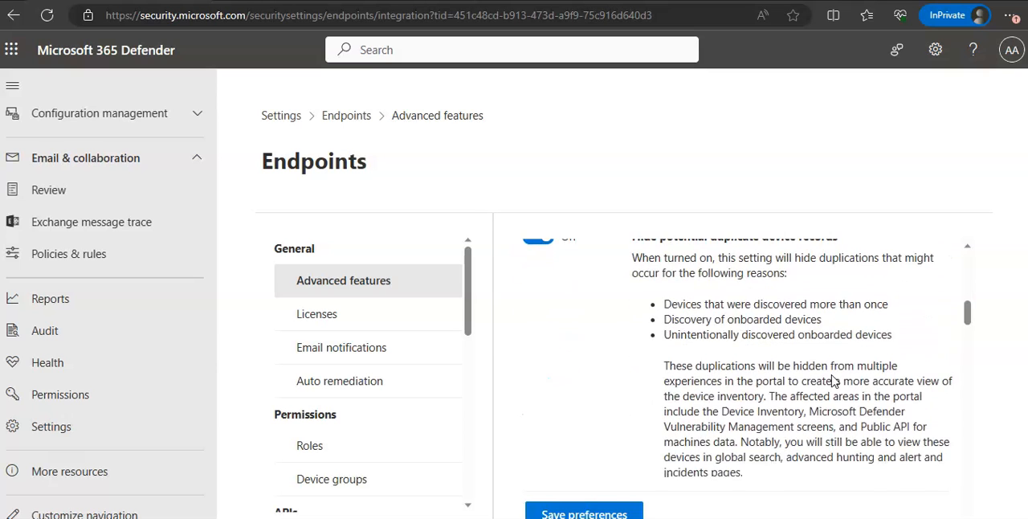
{"action": "scroll", "scroll_direction": "down", "scroll_amount": 3}
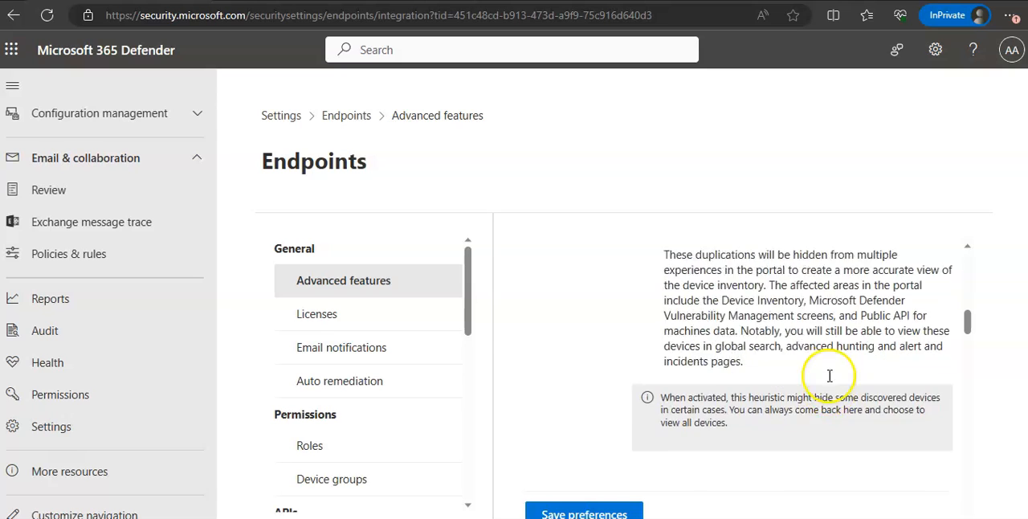
{"action": "scroll", "scroll_direction": "down", "scroll_amount": 3}
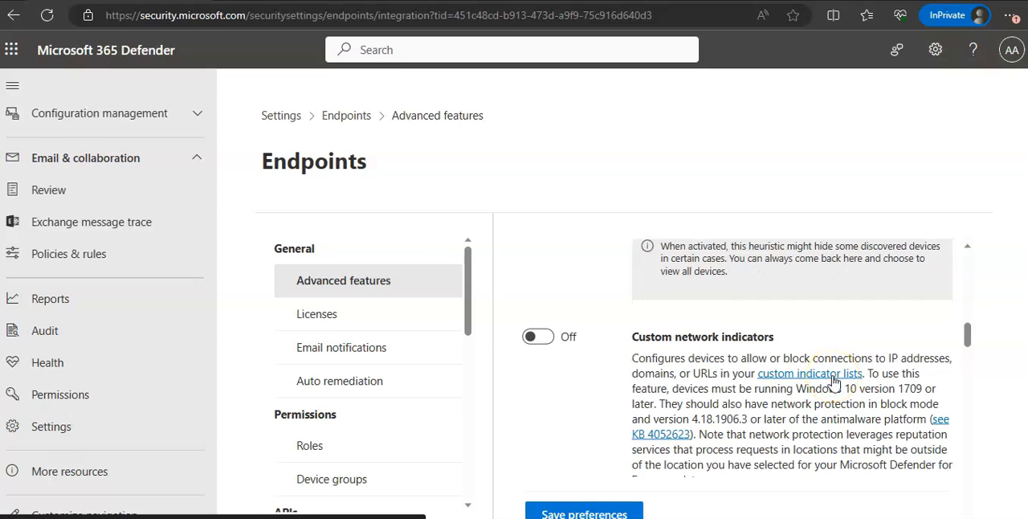
{"action": "scroll", "scroll_direction": "down", "scroll_amount": 3}
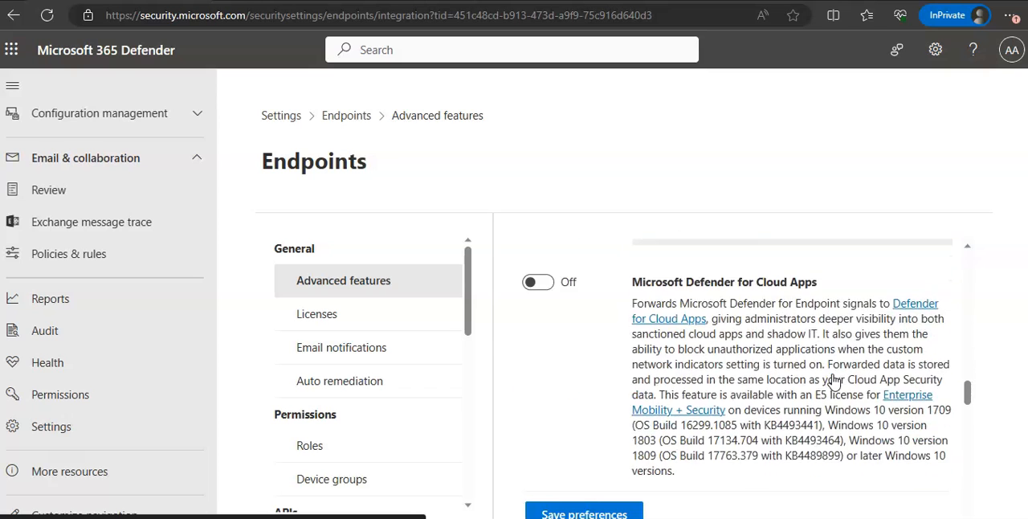
{"action": "scroll", "scroll_direction": "up", "scroll_amount": 3}
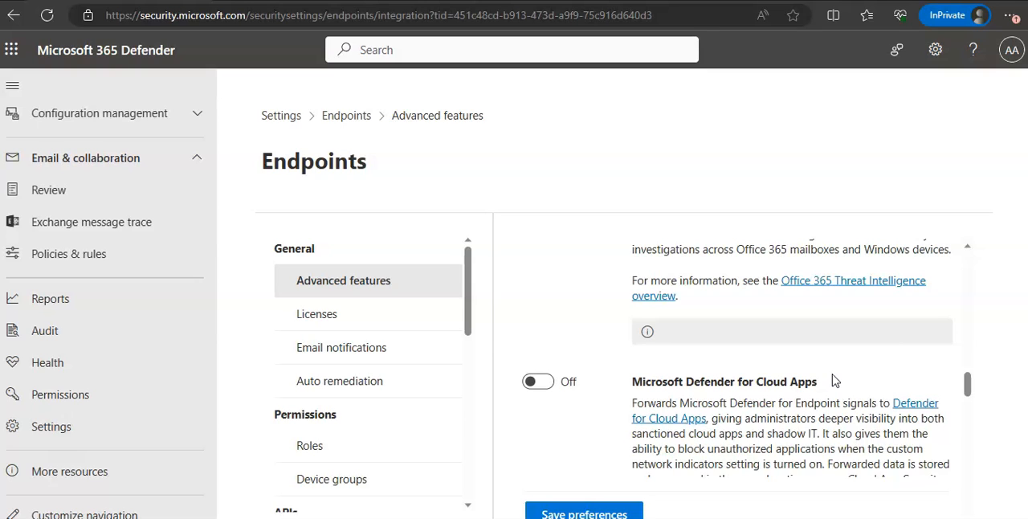
{"action": "scroll", "scroll_direction": "up", "scroll_amount": 3}
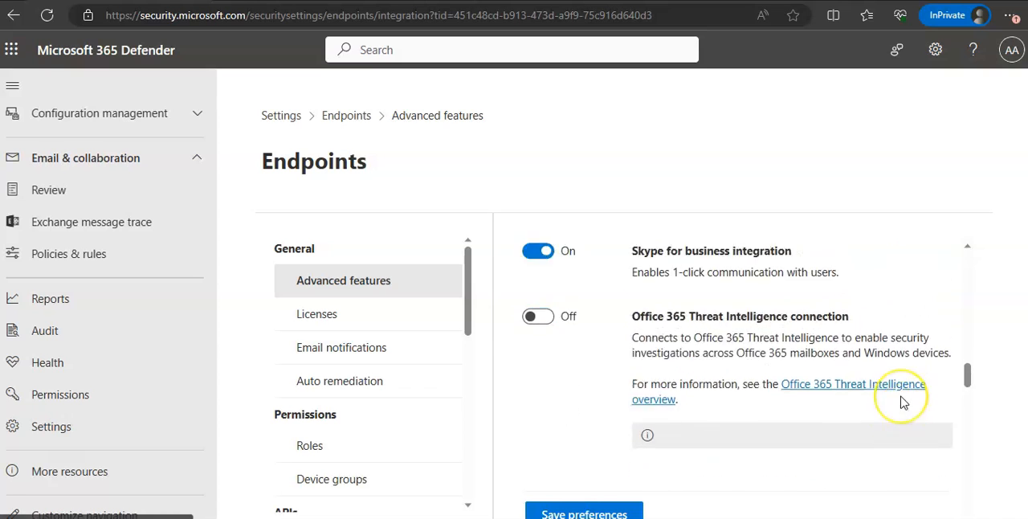
{"action": "scroll", "scroll_direction": "up", "scroll_amount": 3}
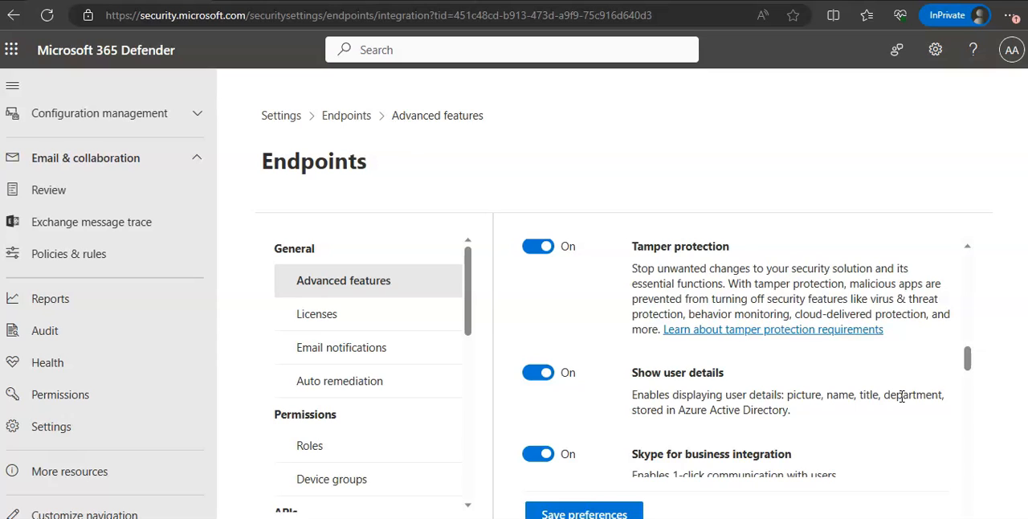
{"action": "mouse_move", "coordinate": [807, 329]}
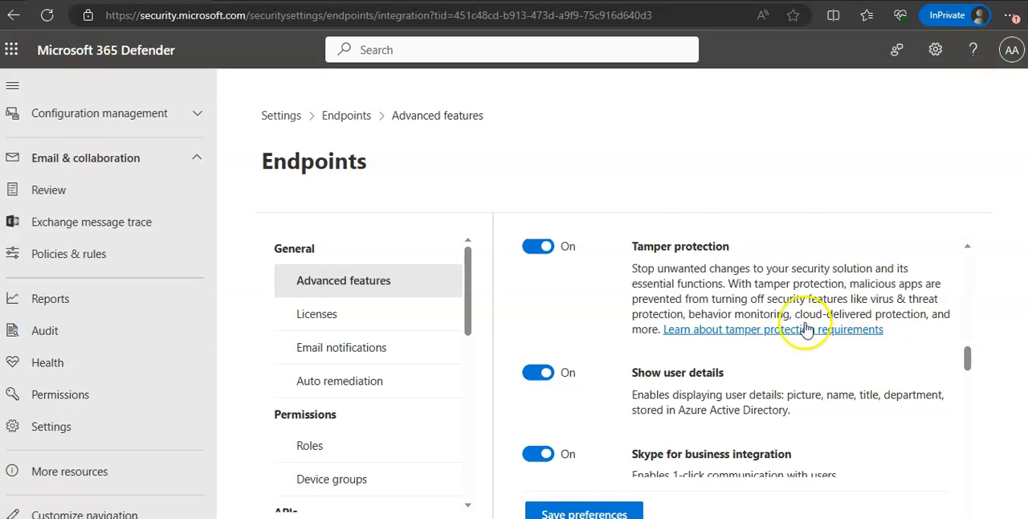
{"action": "mouse_move", "coordinate": [394, 302]}
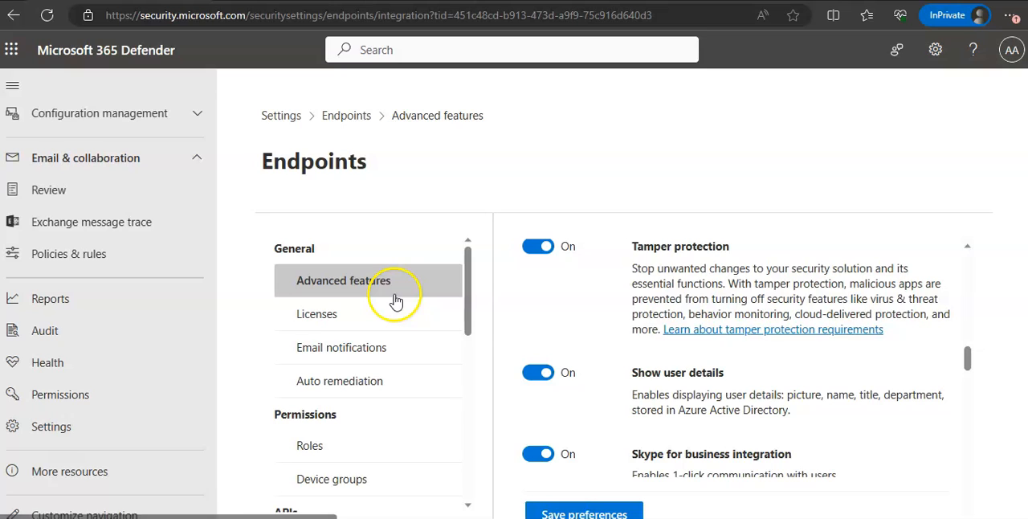
{"action": "scroll", "scroll_direction": "down", "scroll_amount": 3}
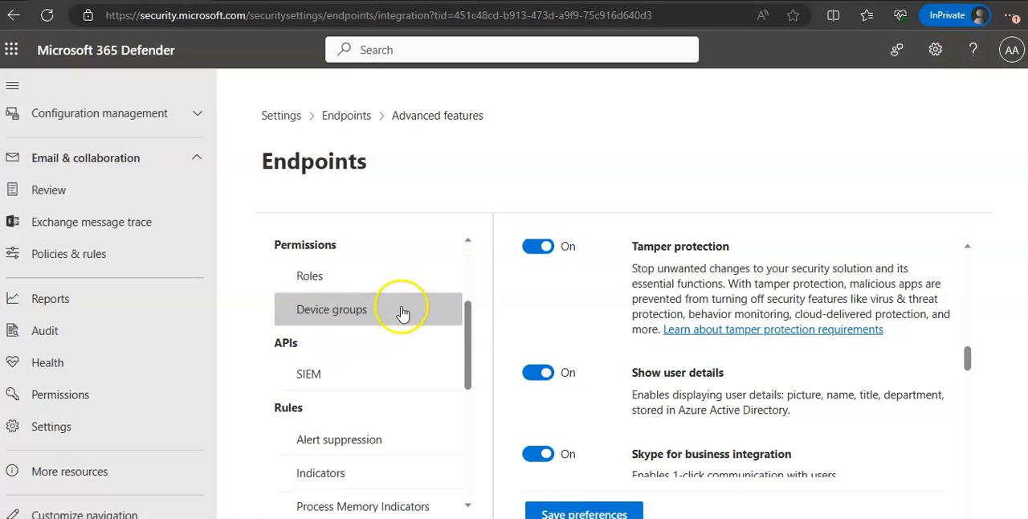
{"action": "scroll", "scroll_direction": "down", "scroll_amount": 3}
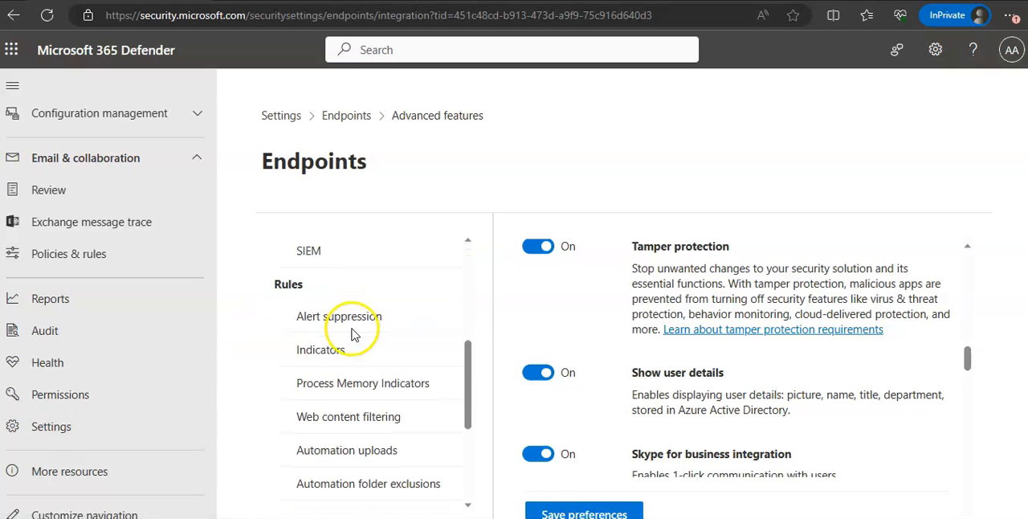
{"action": "left_click", "coordinate": [347, 450]}
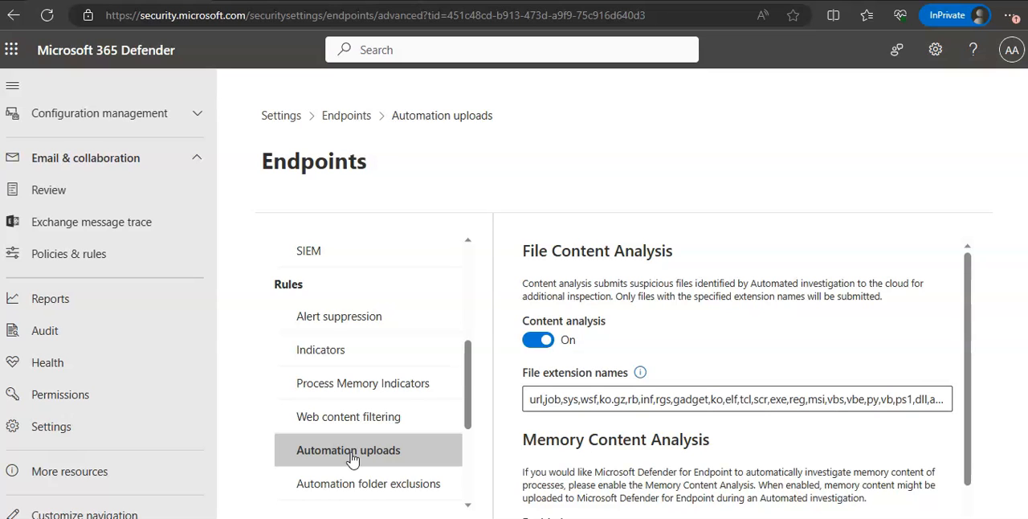
{"action": "scroll", "scroll_direction": "down", "scroll_amount": 3}
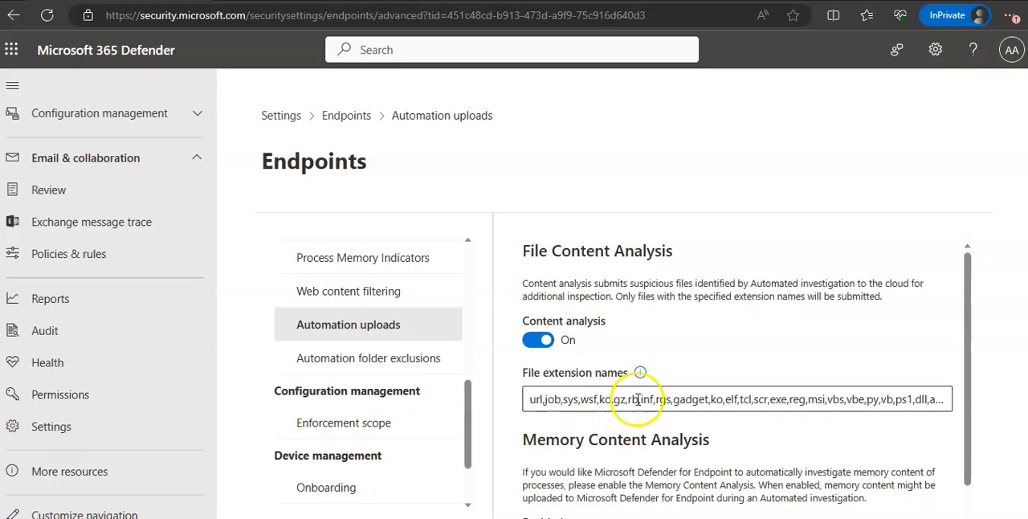
{"action": "scroll", "scroll_direction": "down", "scroll_amount": 3}
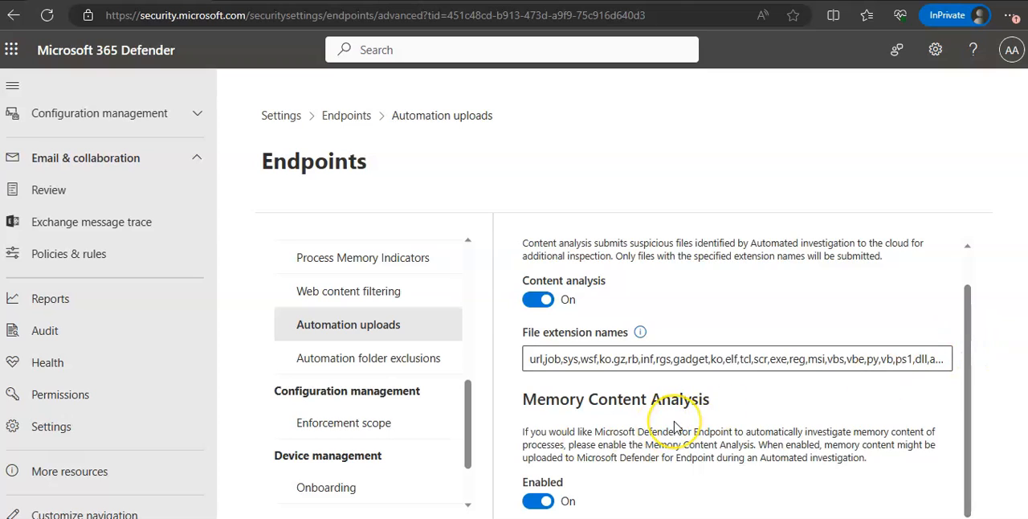
{"action": "mouse_move", "coordinate": [671, 421]}
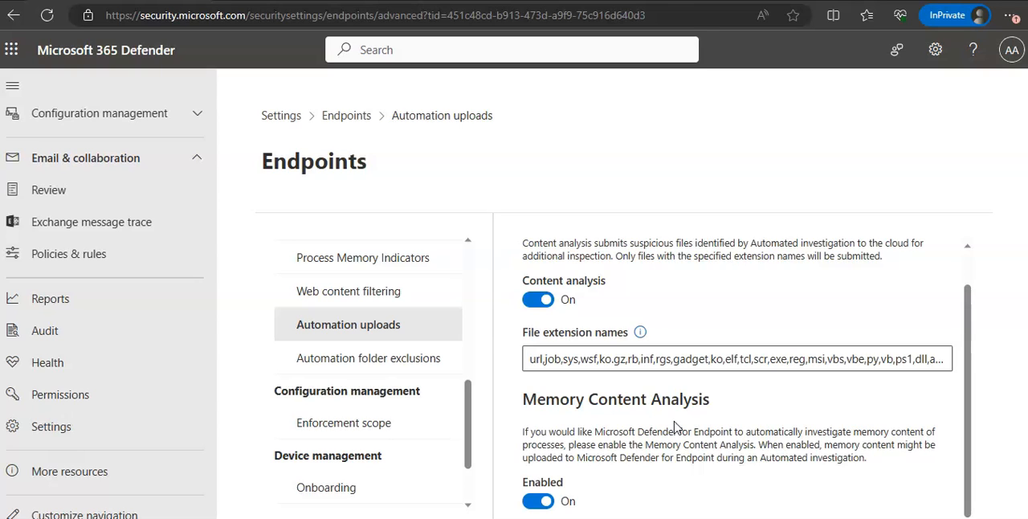
{"action": "mouse_move", "coordinate": [811, 187]}
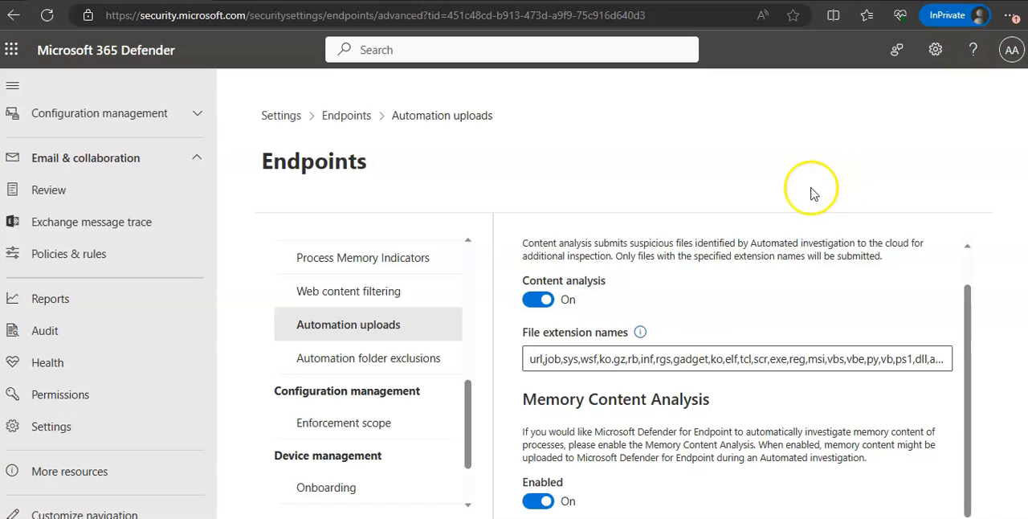
{"action": "left_click", "coordinate": [703, 358]}
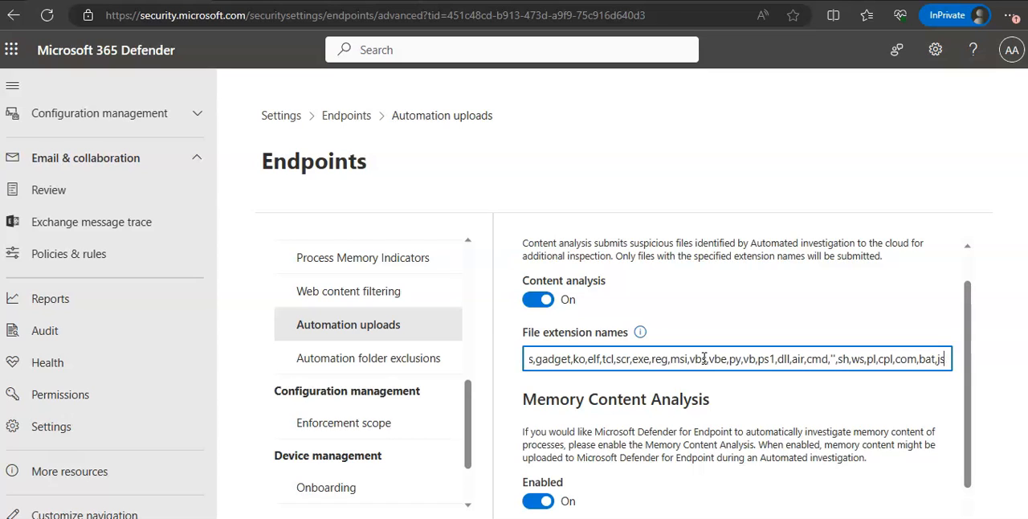
{"action": "scroll", "scroll_direction": "down", "scroll_amount": 3}
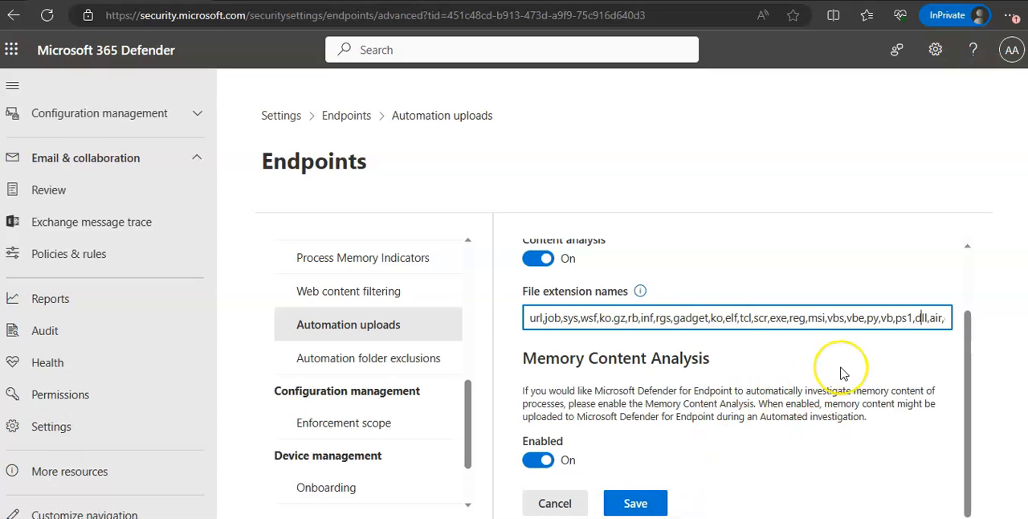
{"action": "mouse_move", "coordinate": [796, 315]}
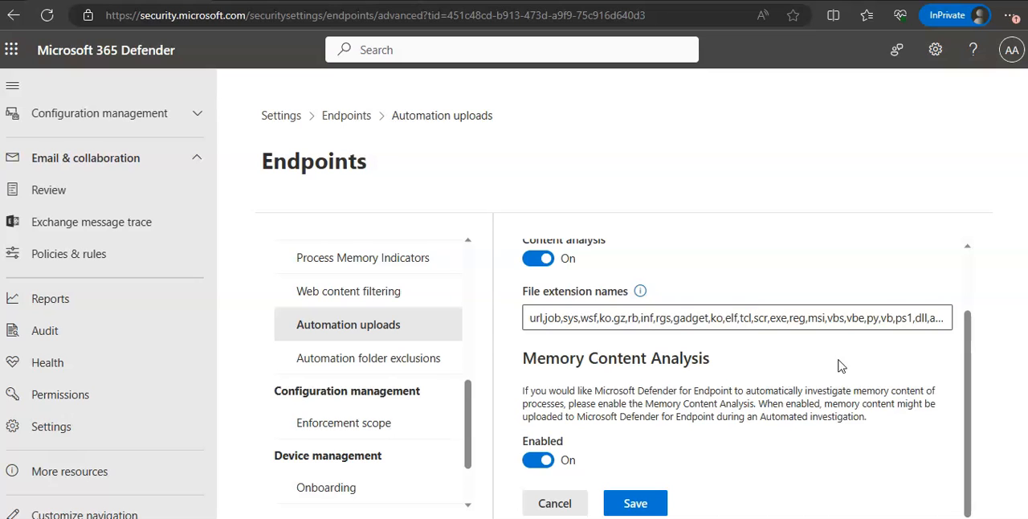
Step: Start a new folder exclusion from the Automation folder exclusions settings
{"action": "left_click", "coordinate": [368, 357]}
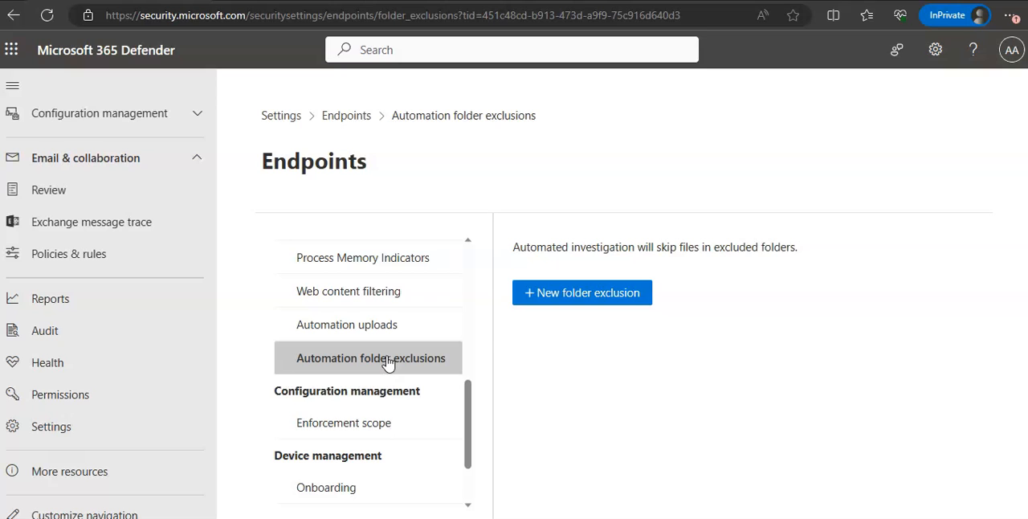
{"action": "mouse_move", "coordinate": [495, 293]}
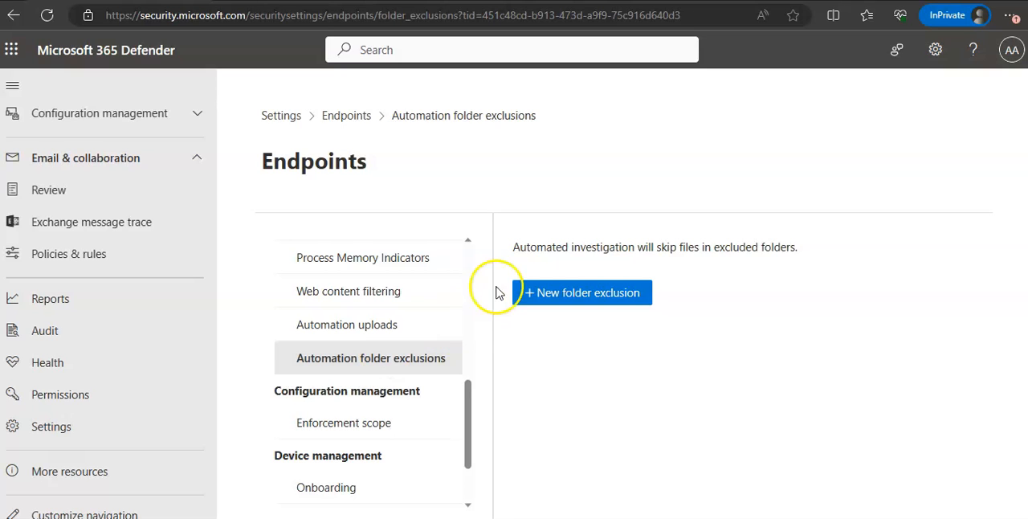
{"action": "left_click", "coordinate": [581, 292]}
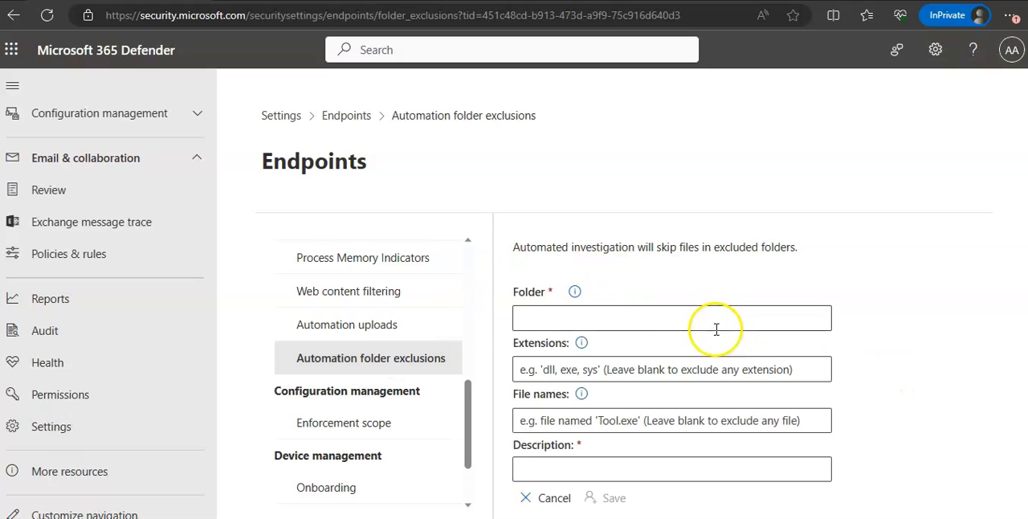
Step: Focus the File names and Description fields of the new exclusion, leaving them blank
{"action": "left_click", "coordinate": [650, 421]}
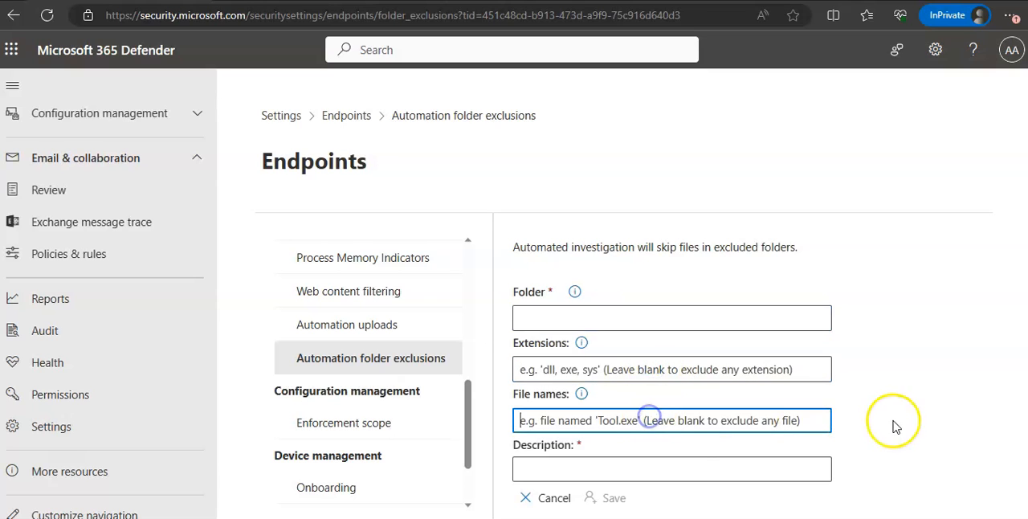
{"action": "left_click", "coordinate": [672, 469]}
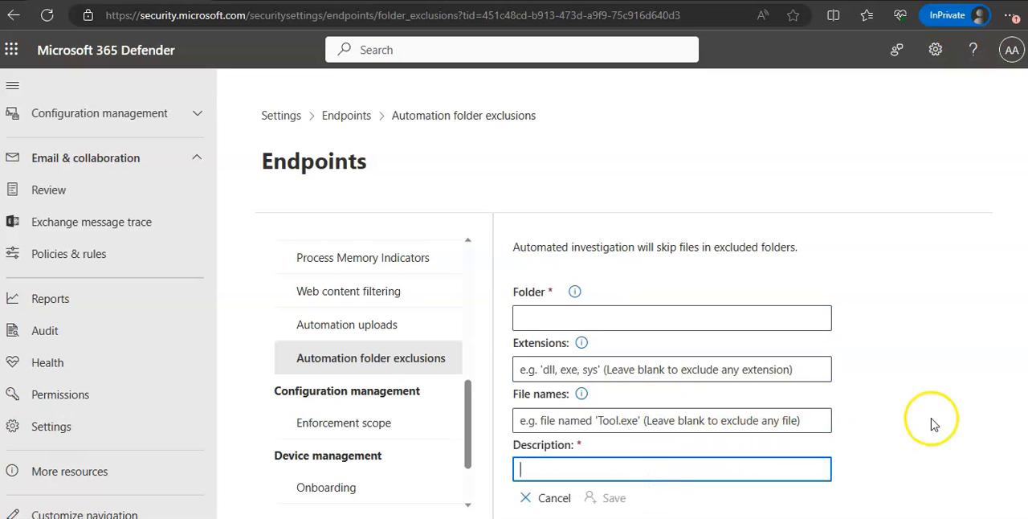
{"action": "mouse_move", "coordinate": [867, 347]}
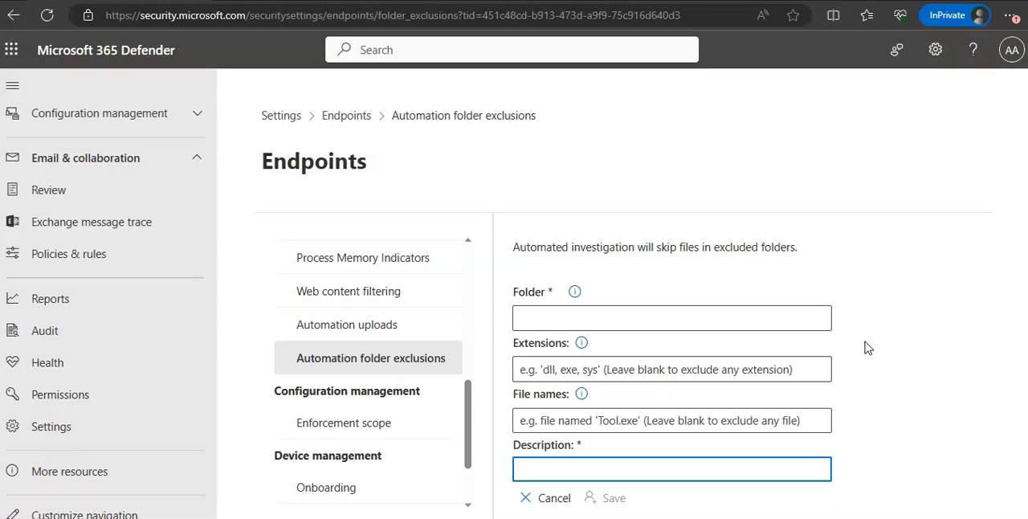
{"action": "left_click", "coordinate": [672, 469]}
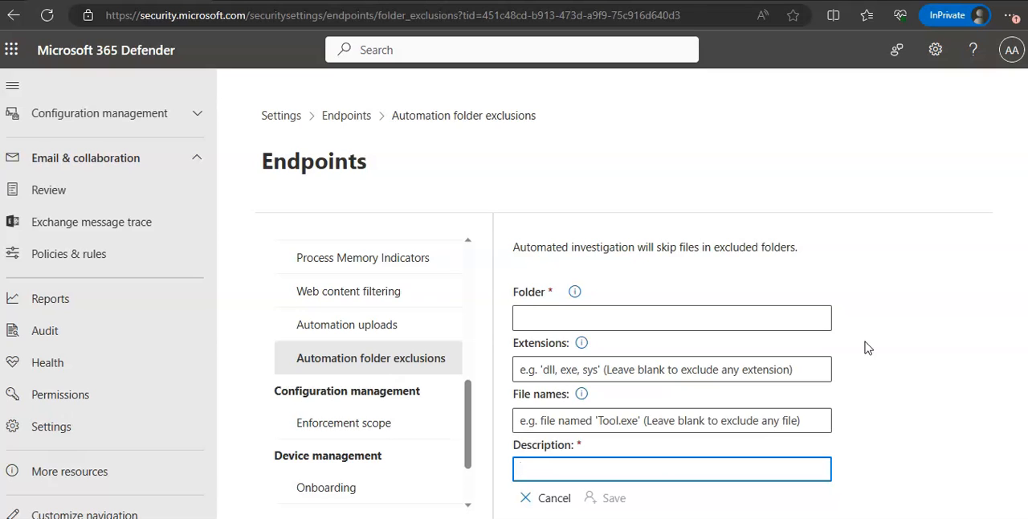
{"action": "left_click", "coordinate": [672, 469]}
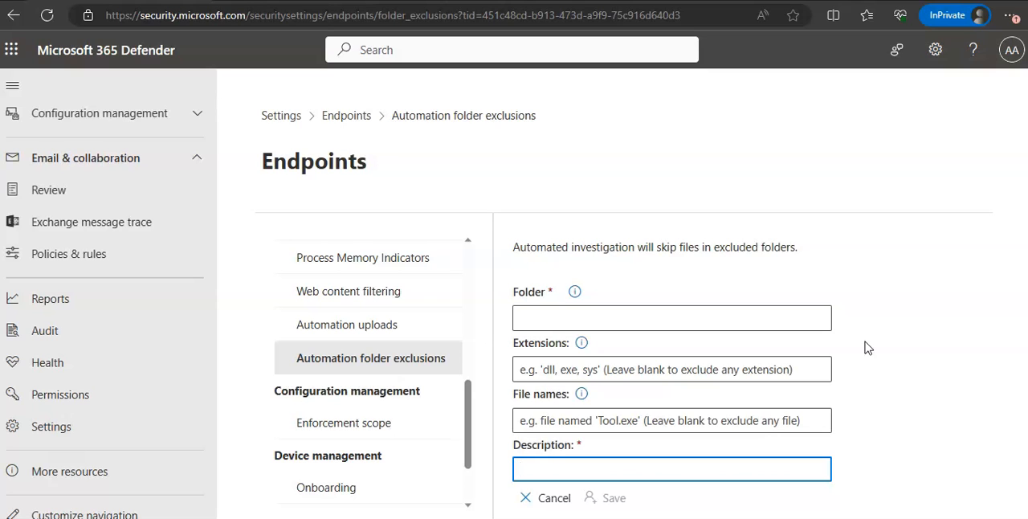
{"action": "mouse_move", "coordinate": [747, 394]}
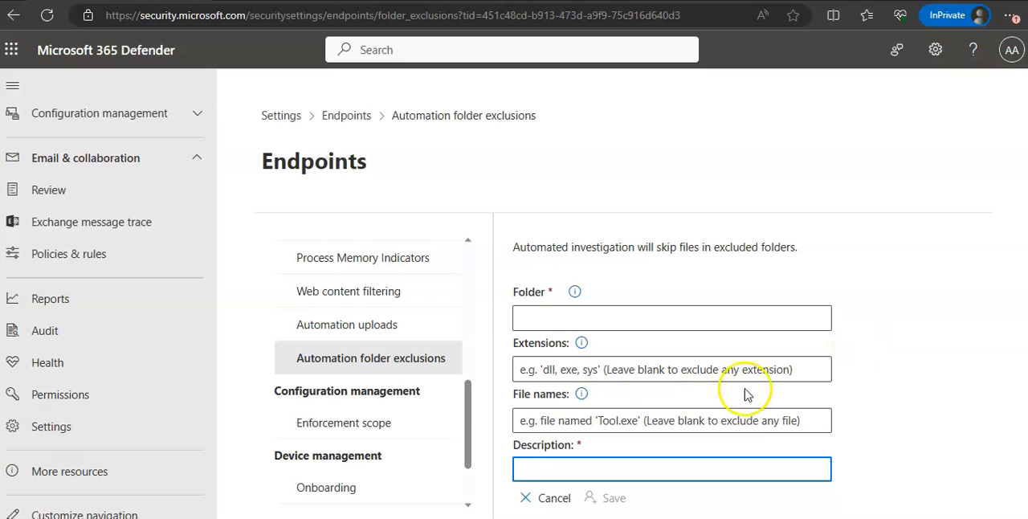
{"action": "scroll", "scroll_direction": "up", "scroll_amount": 3}
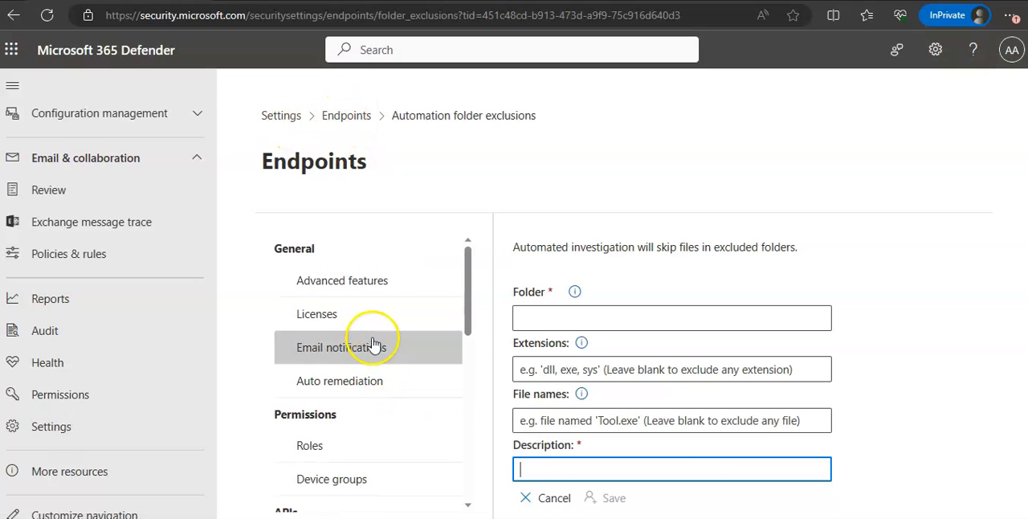
Step: Review all the Advanced features switches under General, correlation restriction still off
{"action": "scroll", "scroll_direction": "down", "scroll_amount": 3}
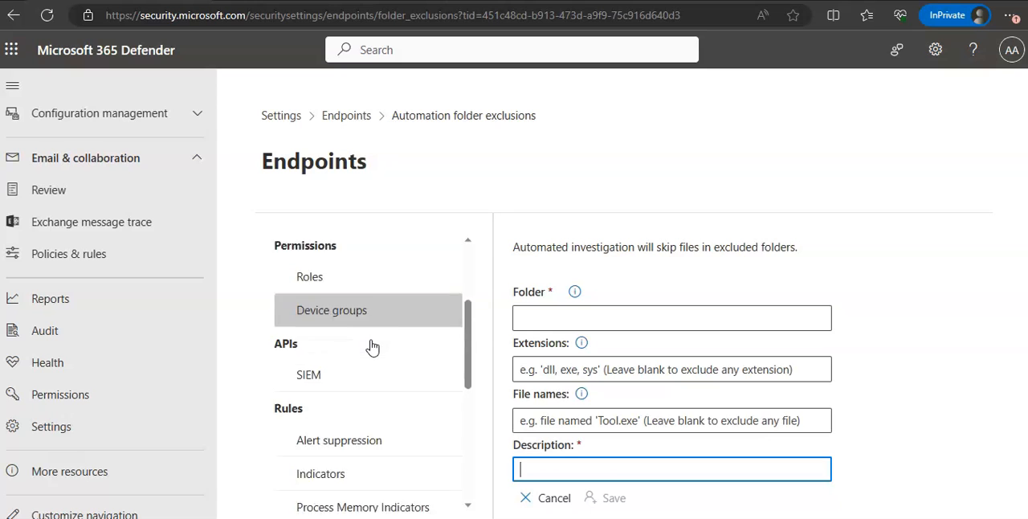
{"action": "scroll", "scroll_direction": "up", "scroll_amount": 3}
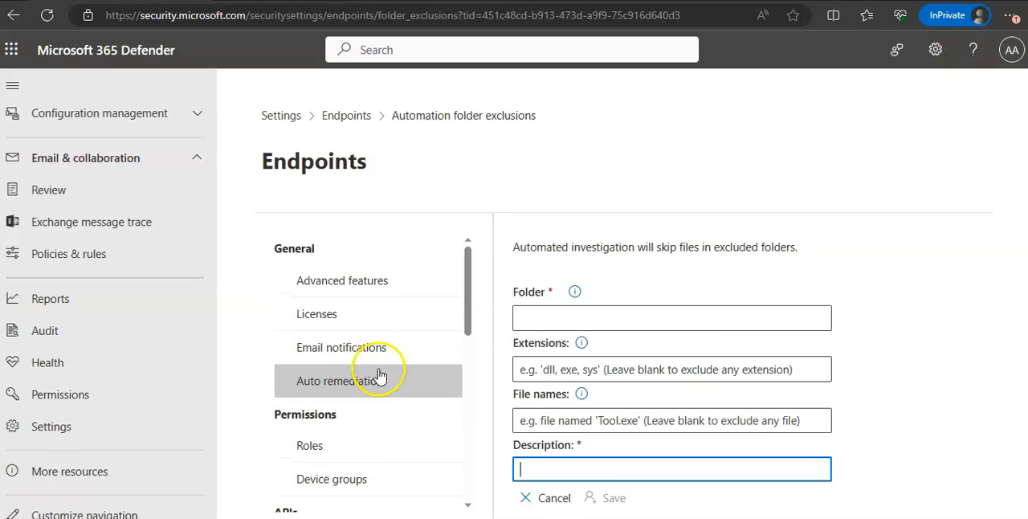
{"action": "left_click", "coordinate": [344, 279]}
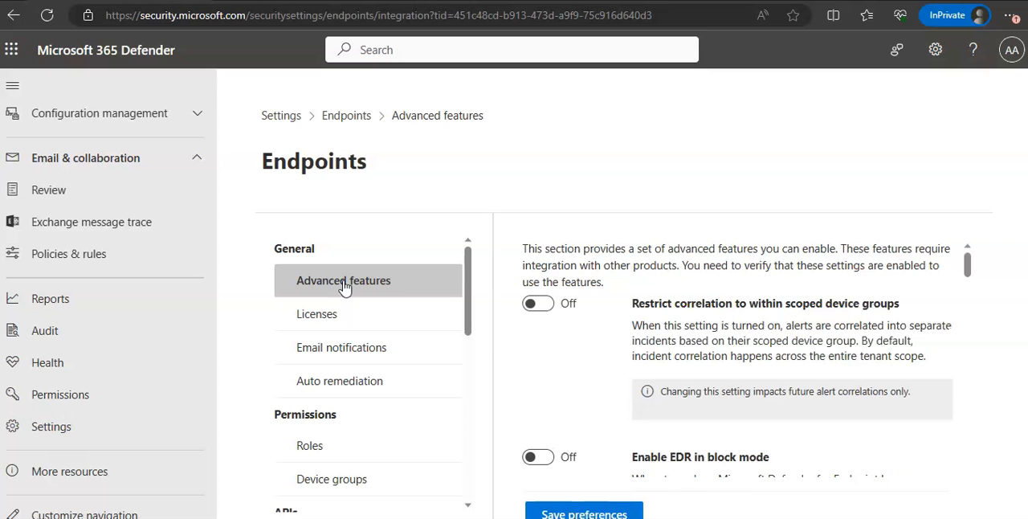
{"action": "mouse_move", "coordinate": [804, 355]}
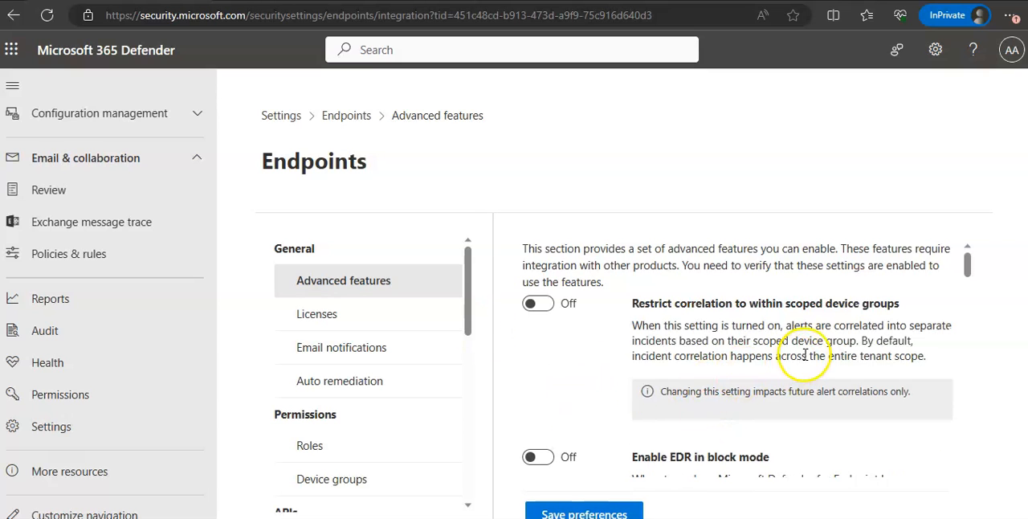
{"action": "scroll", "scroll_direction": "down", "scroll_amount": 3}
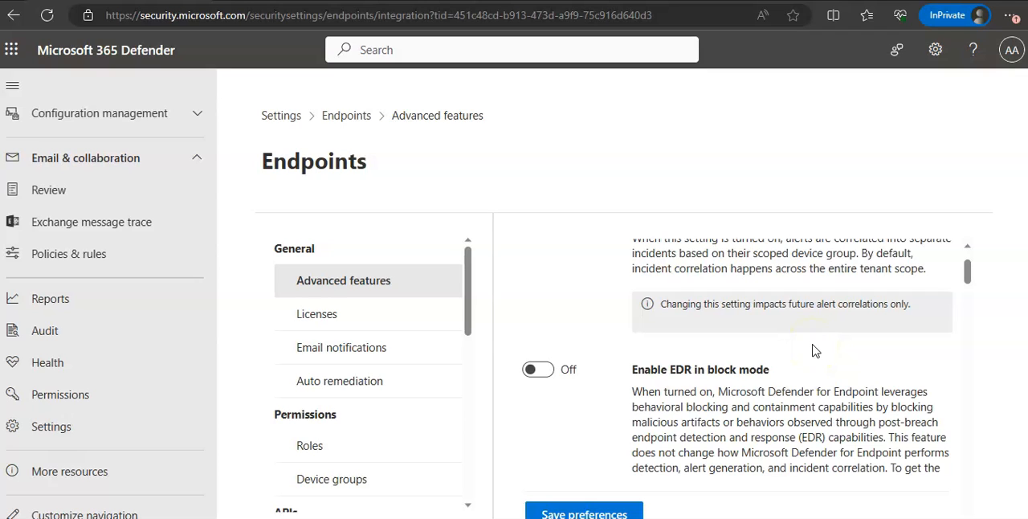
{"action": "scroll", "scroll_direction": "down", "scroll_amount": 3}
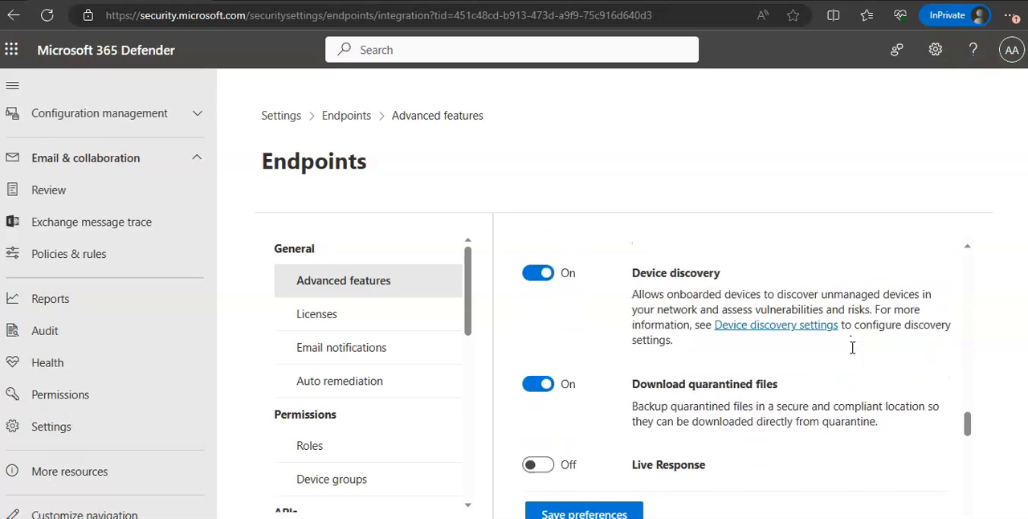
{"action": "scroll", "scroll_direction": "down", "scroll_amount": 3}
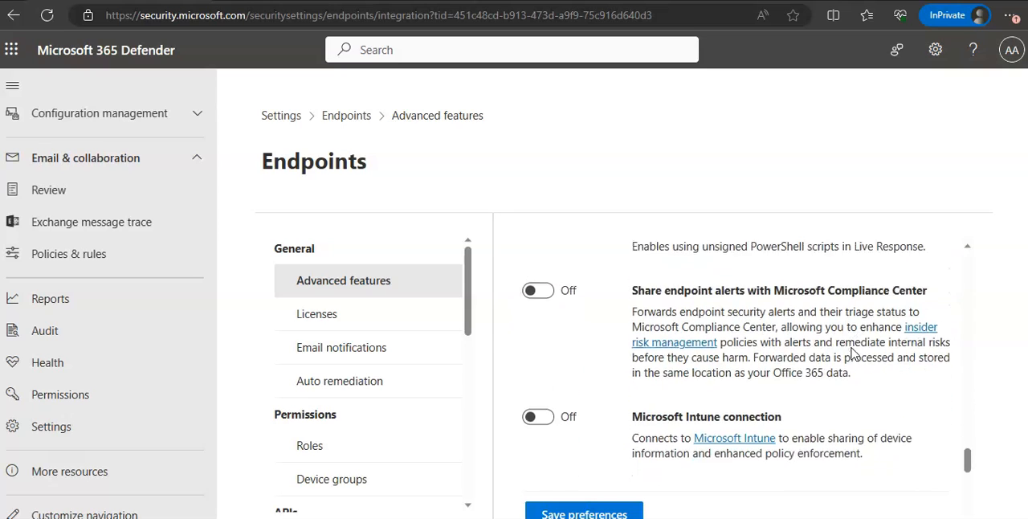
{"action": "scroll", "scroll_direction": "down", "scroll_amount": 3}
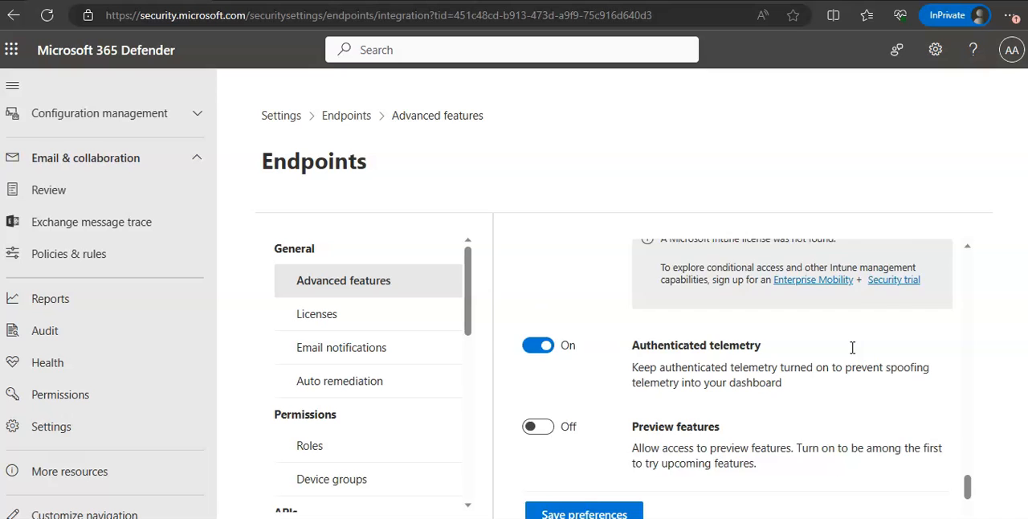
{"action": "scroll", "scroll_direction": "down", "scroll_amount": 3}
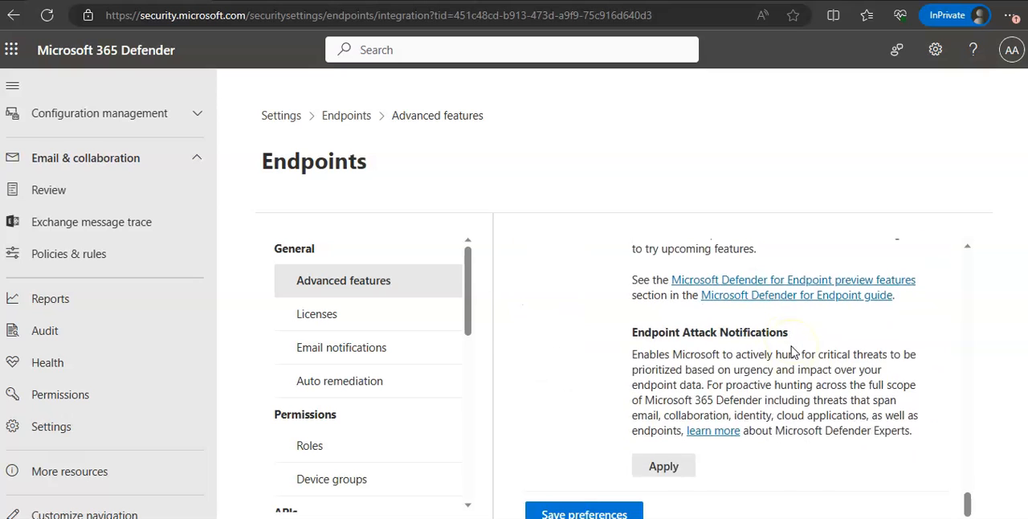
{"action": "scroll", "scroll_direction": "up", "scroll_amount": 3}
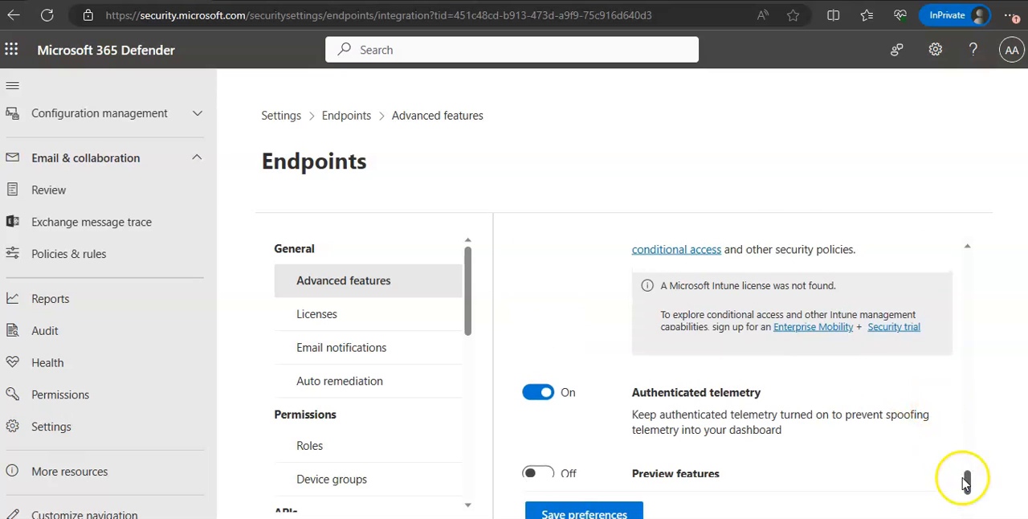
{"action": "scroll", "scroll_direction": "up", "scroll_amount": 3}
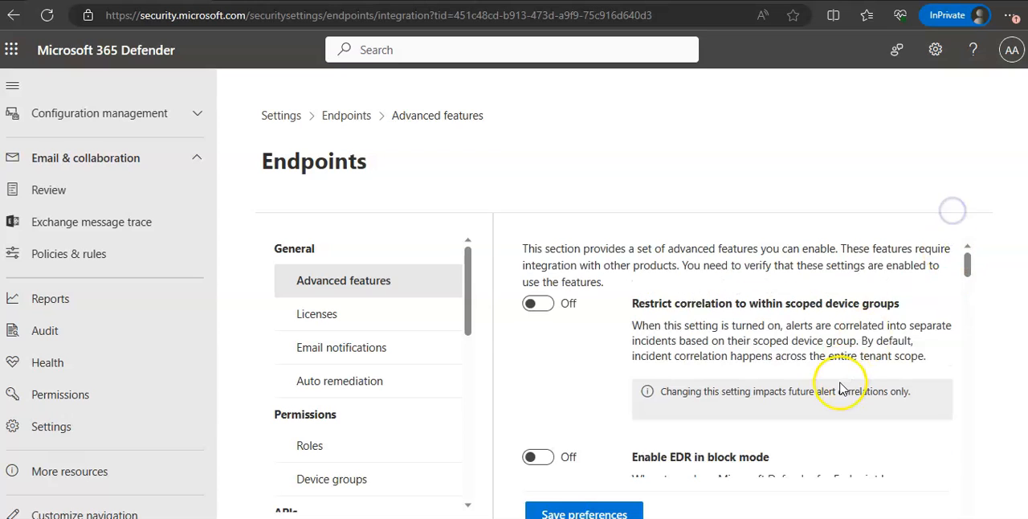
{"action": "scroll", "scroll_direction": "down", "scroll_amount": 3}
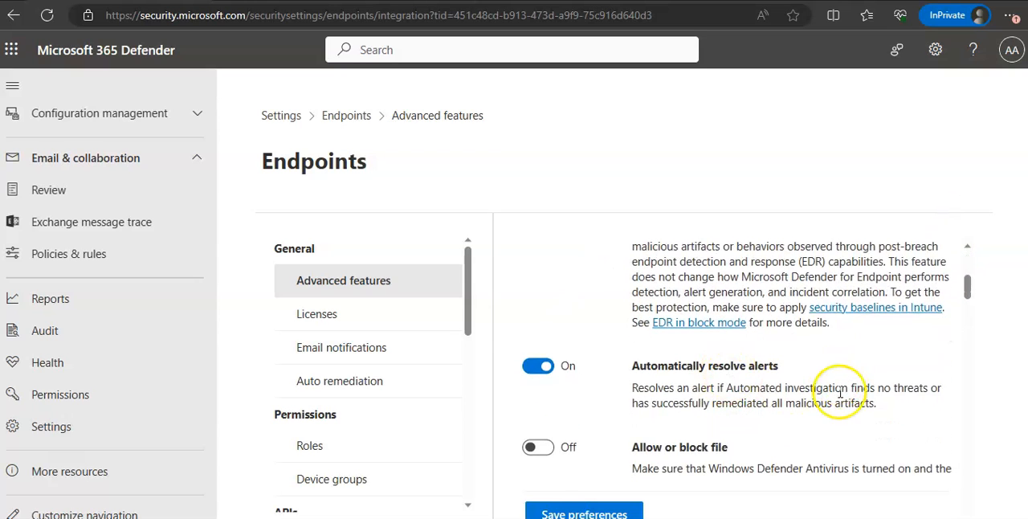
Step: Move on to the Auto remediation levels settings showing no device groups configured
{"action": "left_click", "coordinate": [341, 379]}
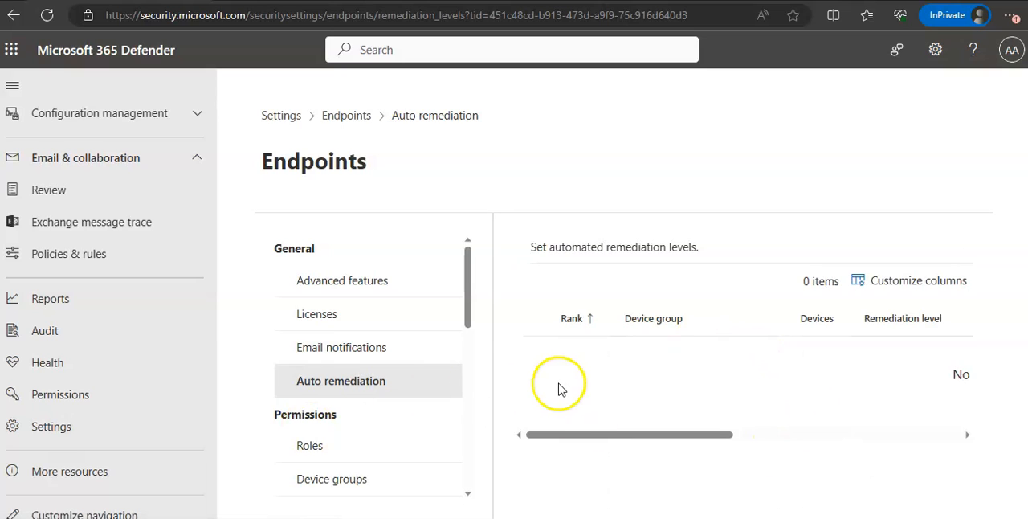
{"action": "mouse_move", "coordinate": [561, 389]}
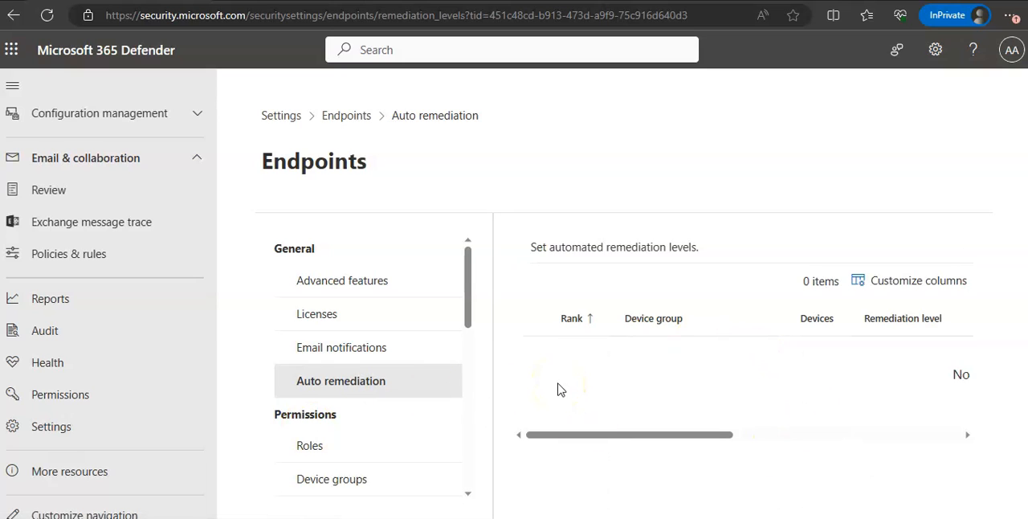
{"action": "mouse_move", "coordinate": [633, 389]}
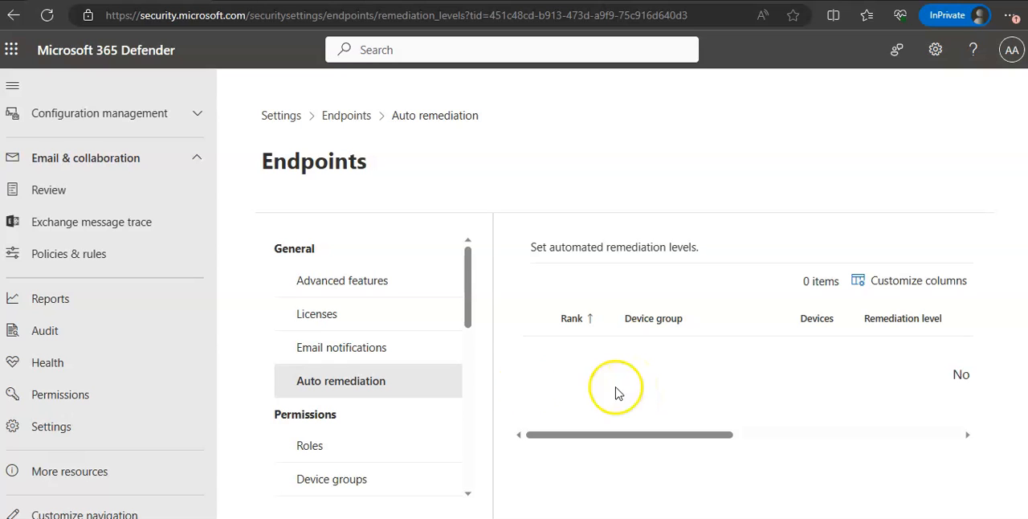
Step: Return to the Endpoints Advanced features page from Auto remediation
{"action": "left_click", "coordinate": [343, 279]}
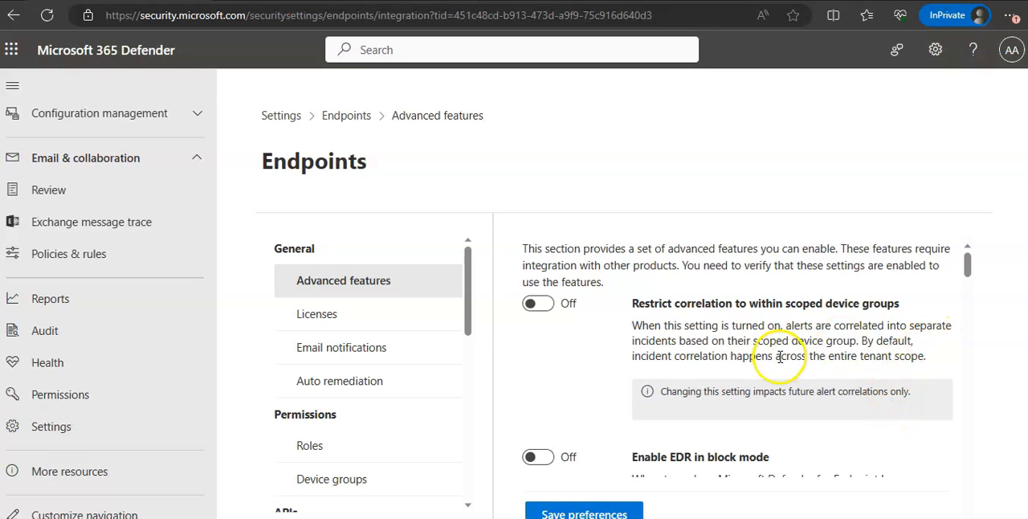
{"action": "scroll", "scroll_direction": "down", "scroll_amount": 3}
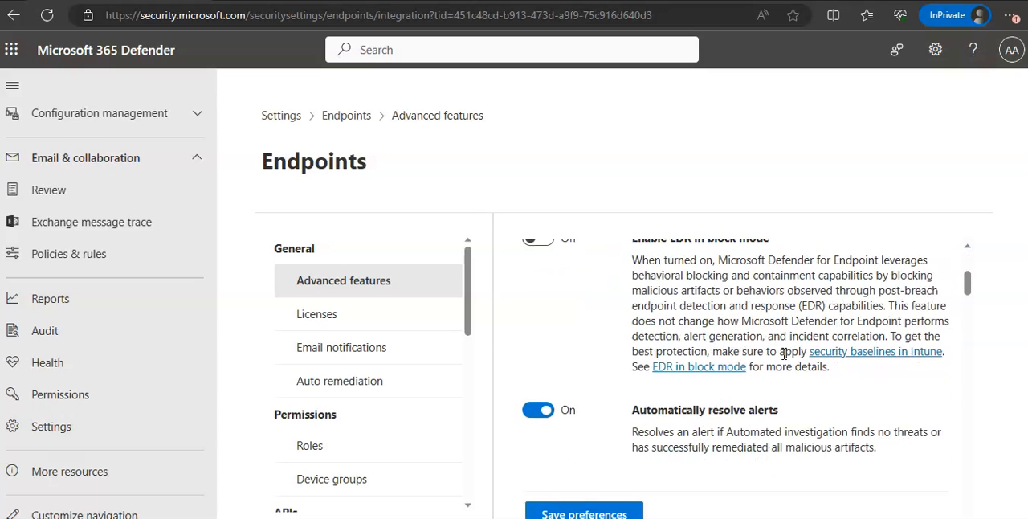
{"action": "scroll", "scroll_direction": "down", "scroll_amount": 3}
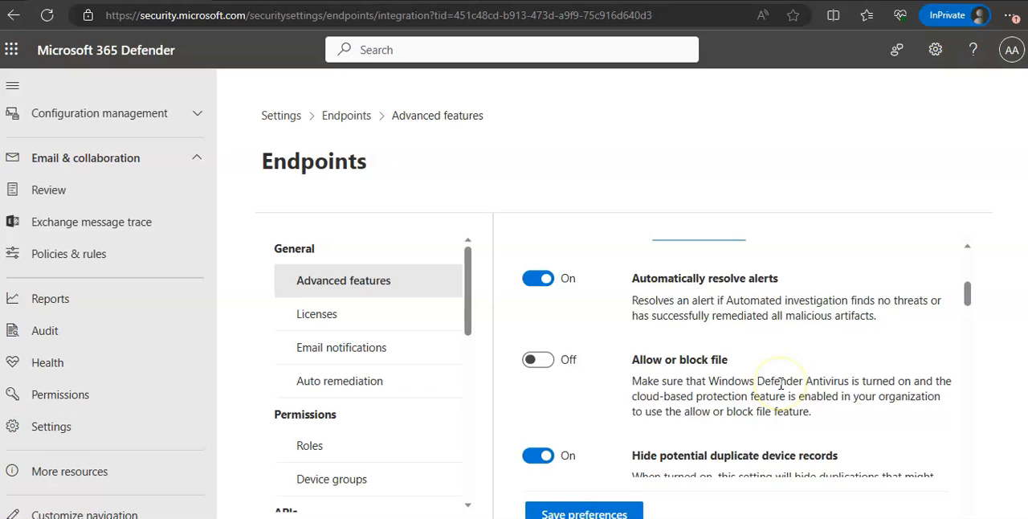
{"action": "scroll", "scroll_direction": "down", "scroll_amount": 3}
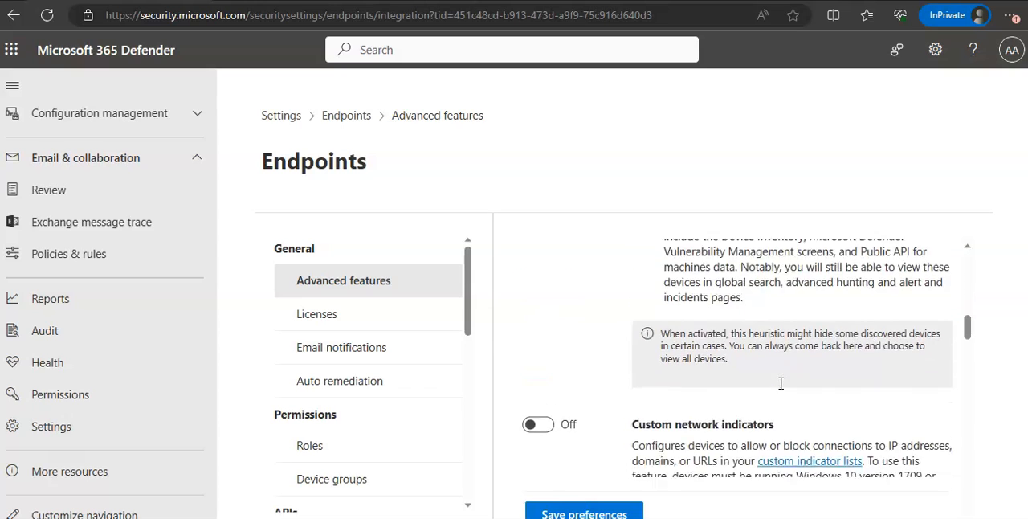
{"action": "scroll", "scroll_direction": "up", "scroll_amount": 3}
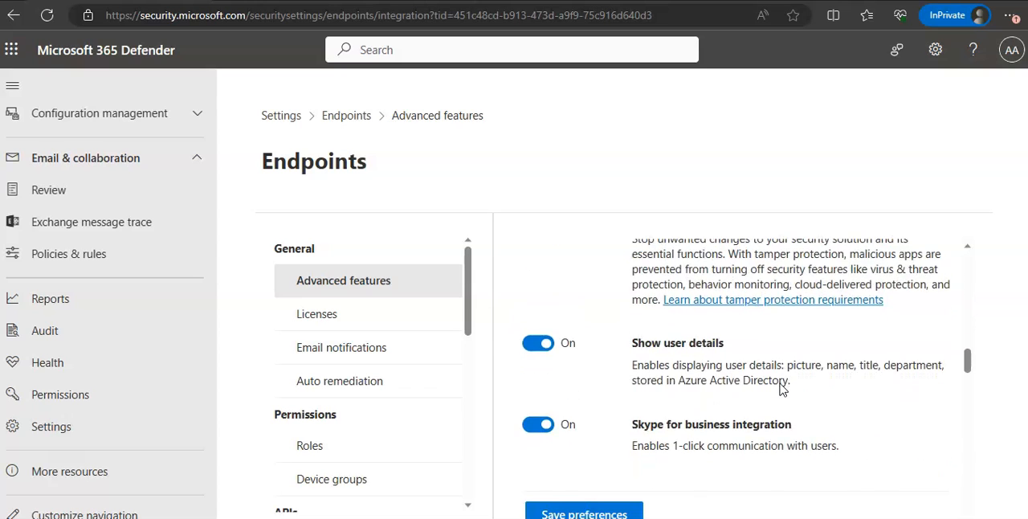
{"action": "scroll", "scroll_direction": "down", "scroll_amount": 3}
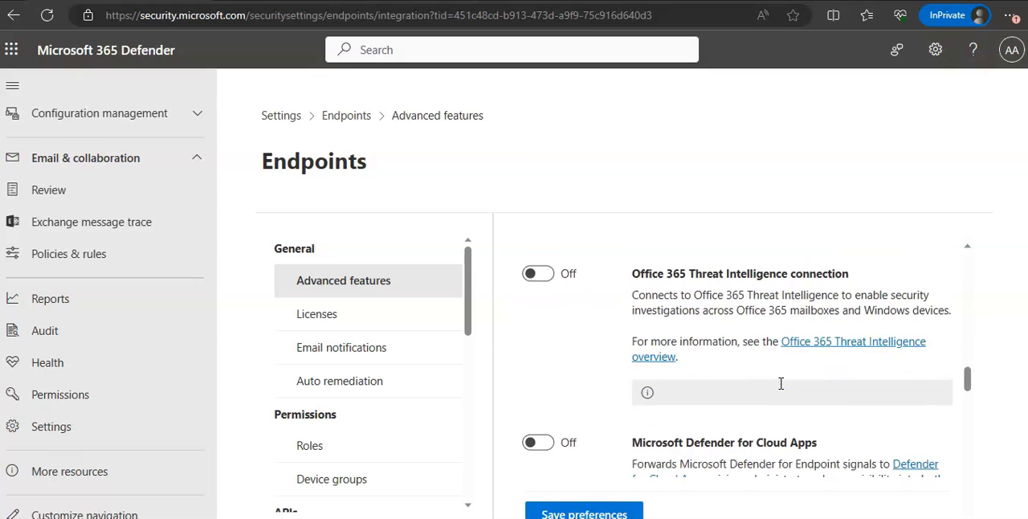
{"action": "scroll", "scroll_direction": "down", "scroll_amount": 3}
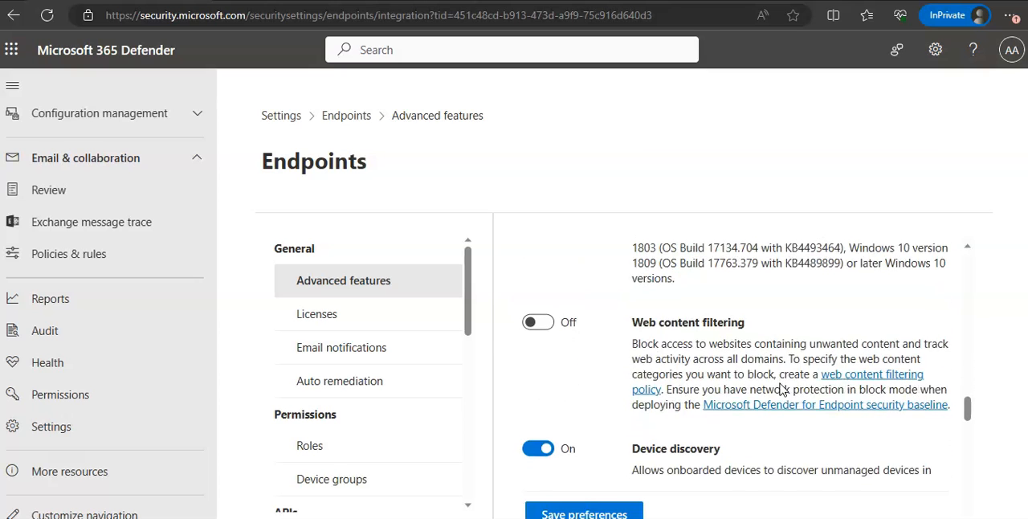
{"action": "scroll", "scroll_direction": "down", "scroll_amount": 3}
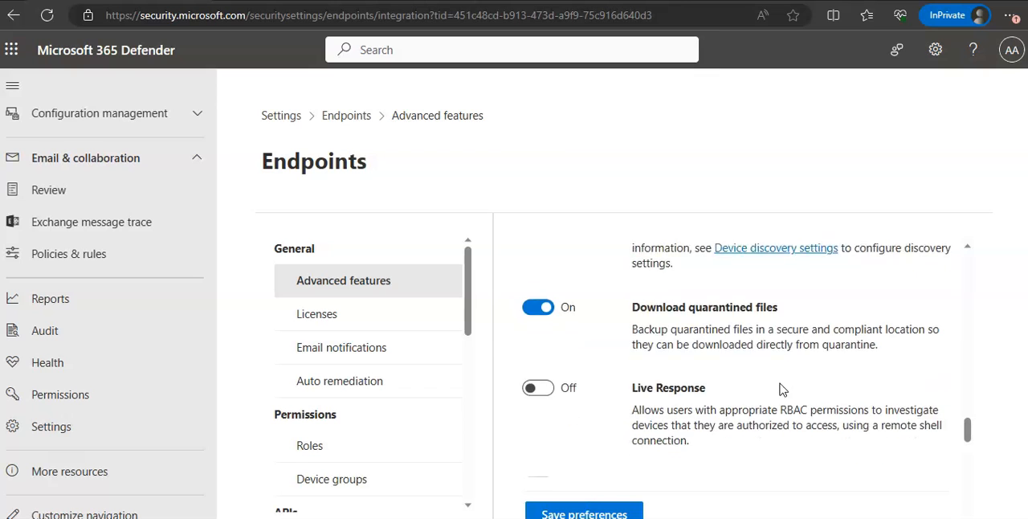
{"action": "scroll", "scroll_direction": "down", "scroll_amount": 3}
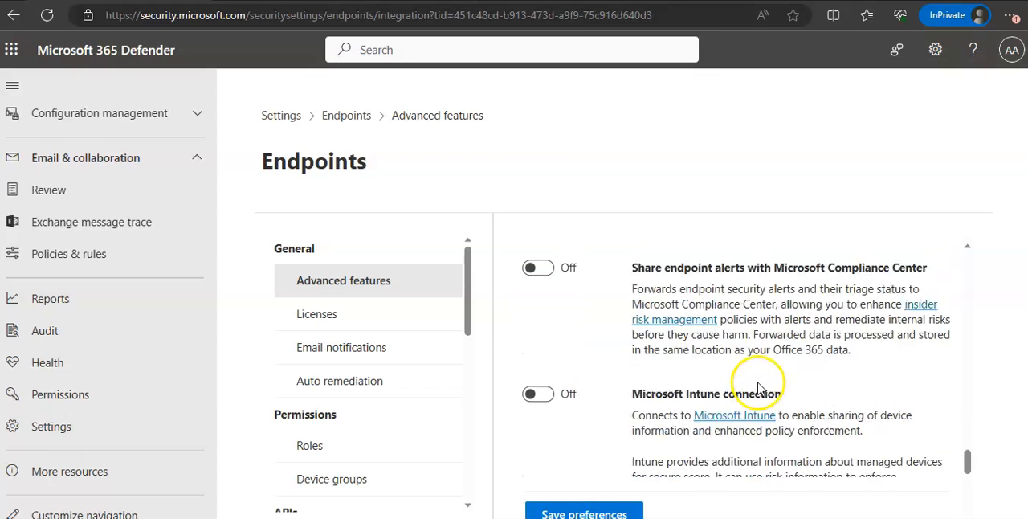
{"action": "scroll", "scroll_direction": "down", "scroll_amount": 3}
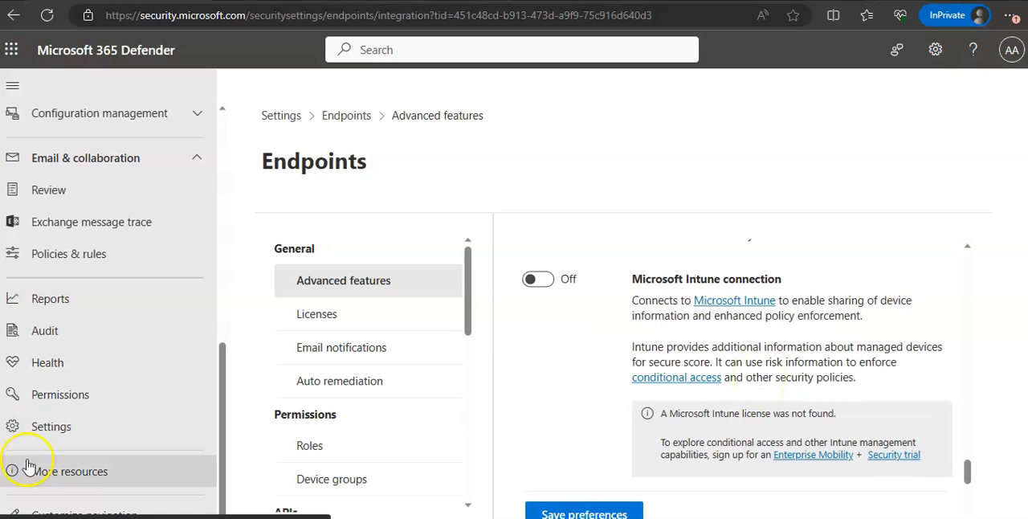
{"action": "scroll", "scroll_direction": "down", "scroll_amount": 3}
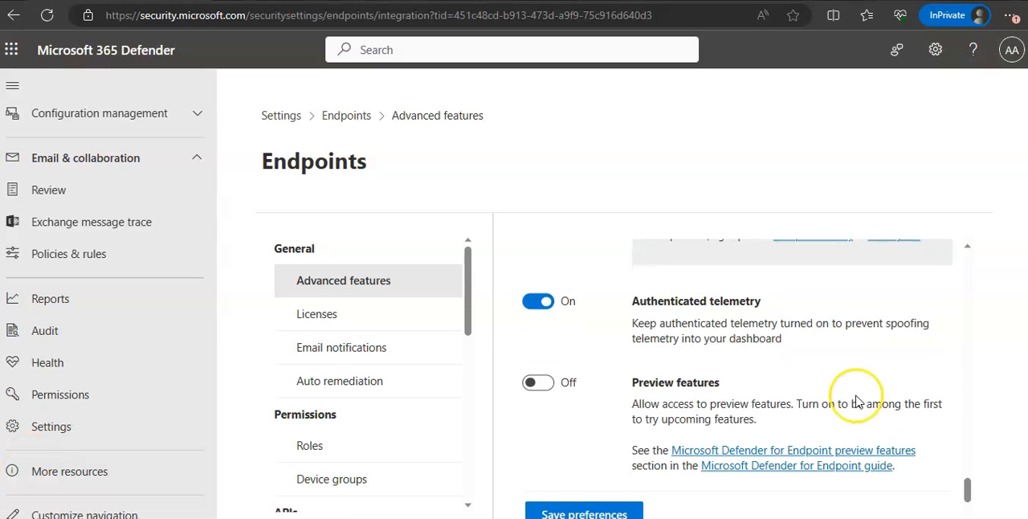
{"action": "scroll", "scroll_direction": "down", "scroll_amount": 3}
{"action": "type", "text": "DEVICE GROUPS"}
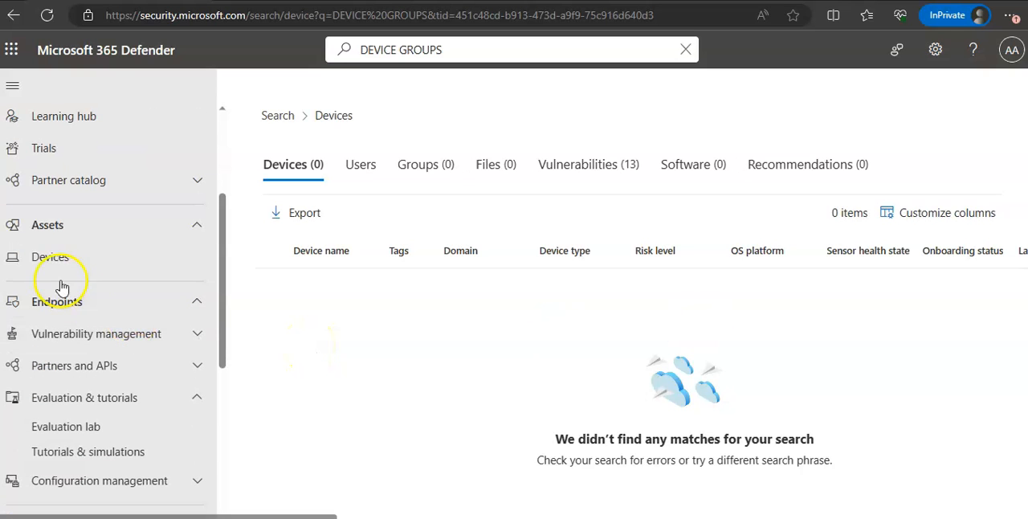
Step: Go via Devices and Permissions to the Endpoints device groups settings
{"action": "left_click", "coordinate": [50, 257]}
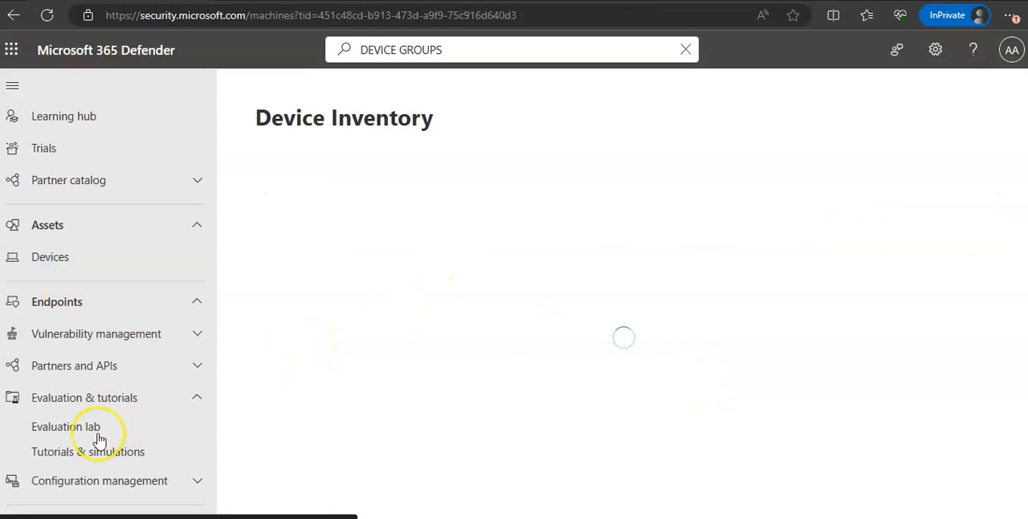
{"action": "left_click", "coordinate": [59, 395]}
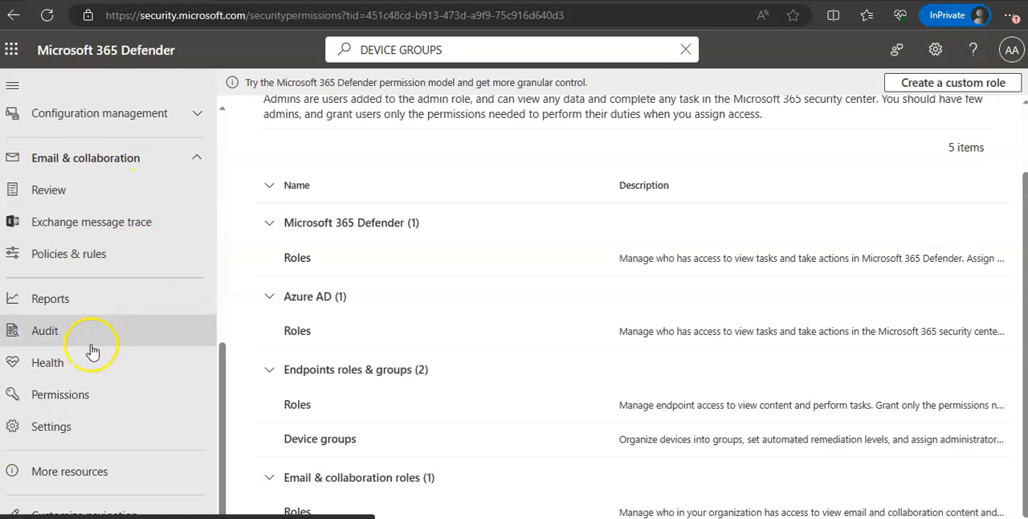
{"action": "mouse_move", "coordinate": [61, 393]}
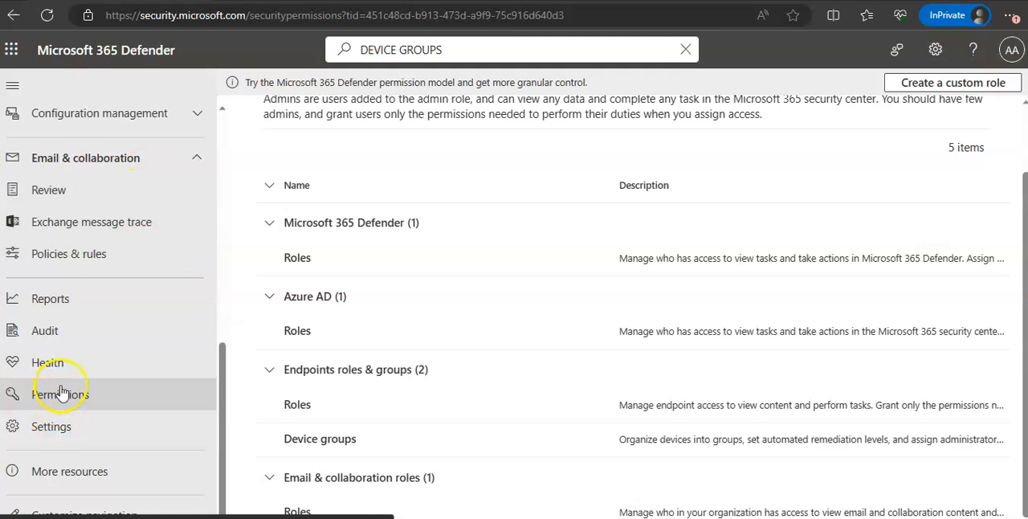
{"action": "mouse_move", "coordinate": [59, 394]}
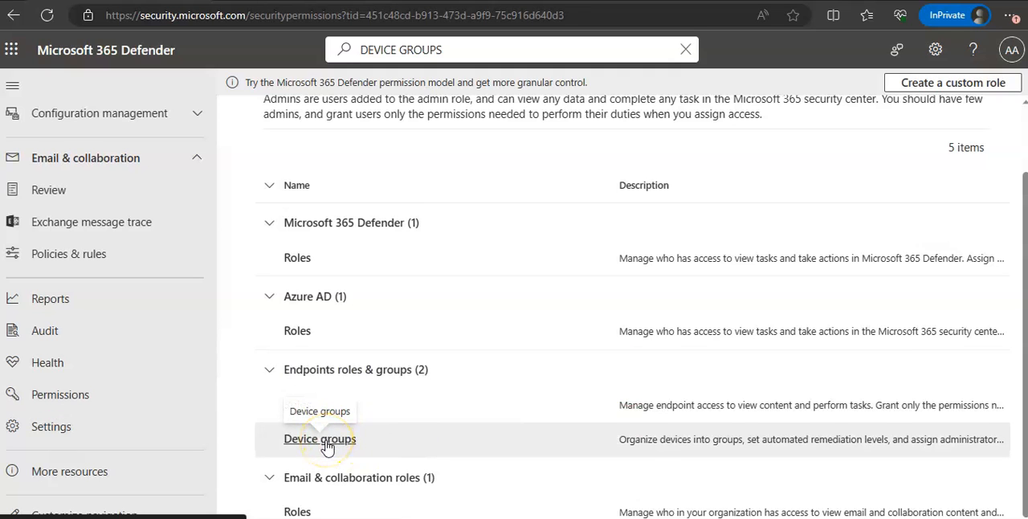
{"action": "left_click", "coordinate": [318, 438]}
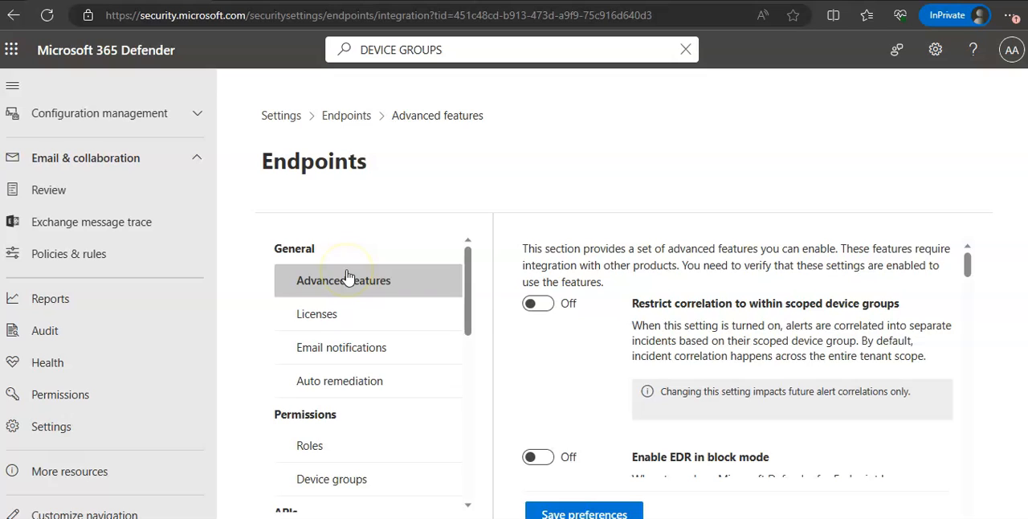
{"action": "mouse_move", "coordinate": [841, 376]}
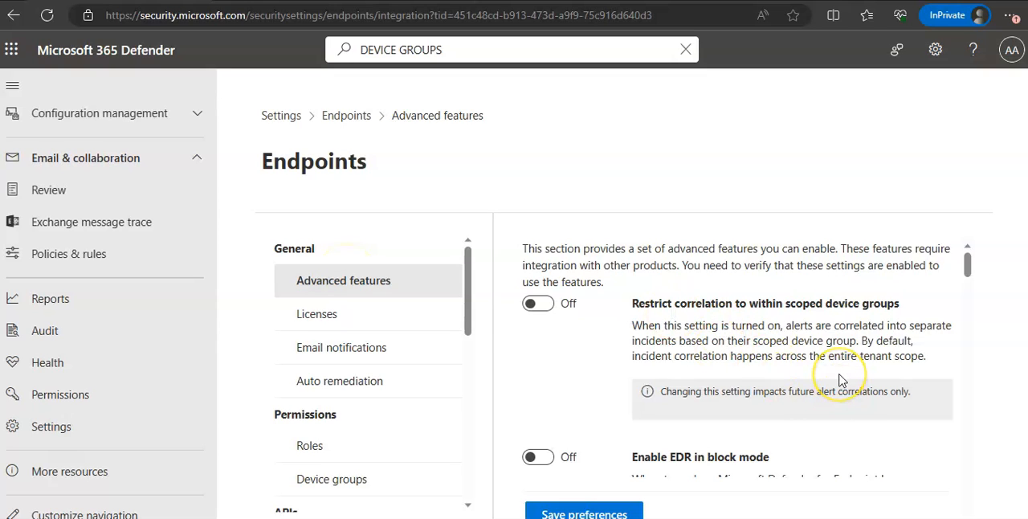
{"action": "mouse_move", "coordinate": [839, 353]}
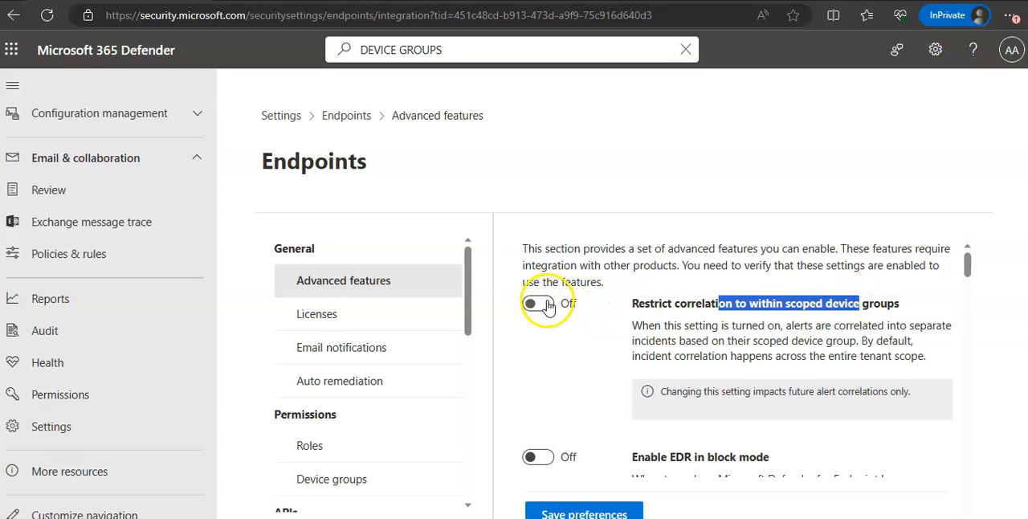
Step: Switch 'Restrict correlation to within scoped device groups' on and save the preferences
{"action": "left_click", "coordinate": [536, 302]}
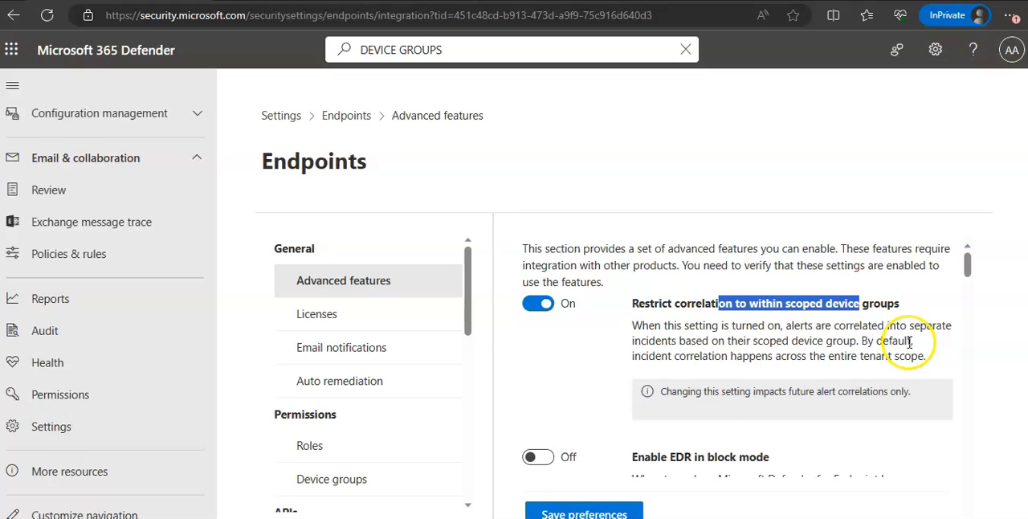
{"action": "mouse_move", "coordinate": [810, 353]}
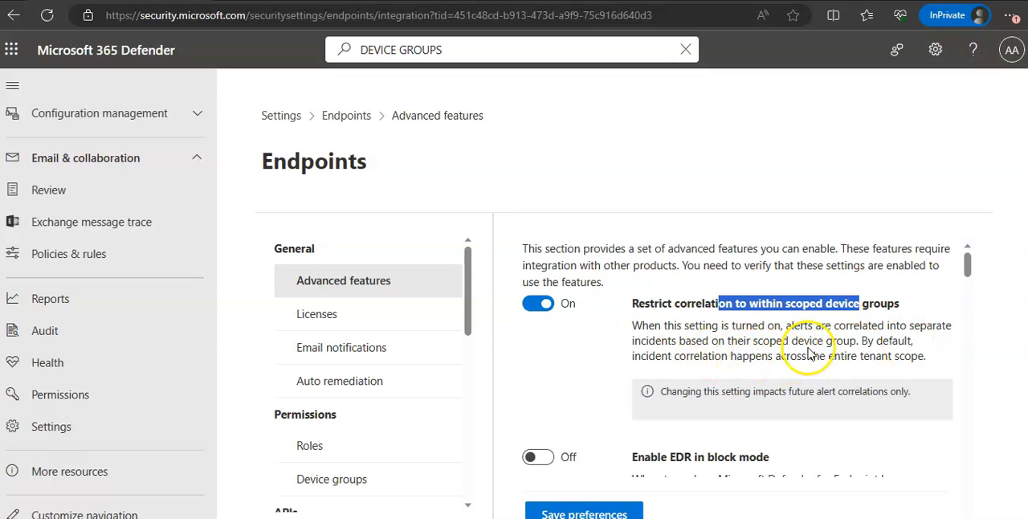
{"action": "mouse_move", "coordinate": [662, 382]}
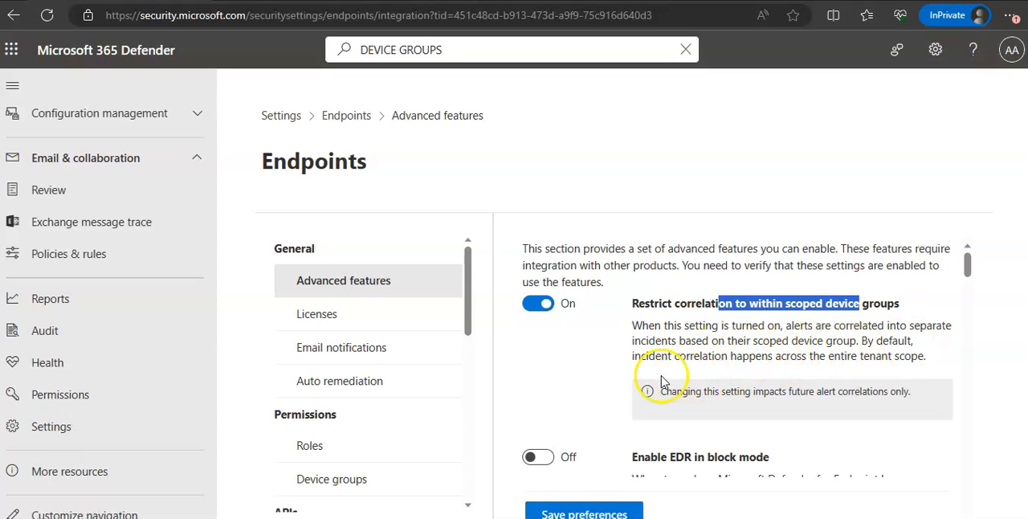
{"action": "mouse_move", "coordinate": [890, 369]}
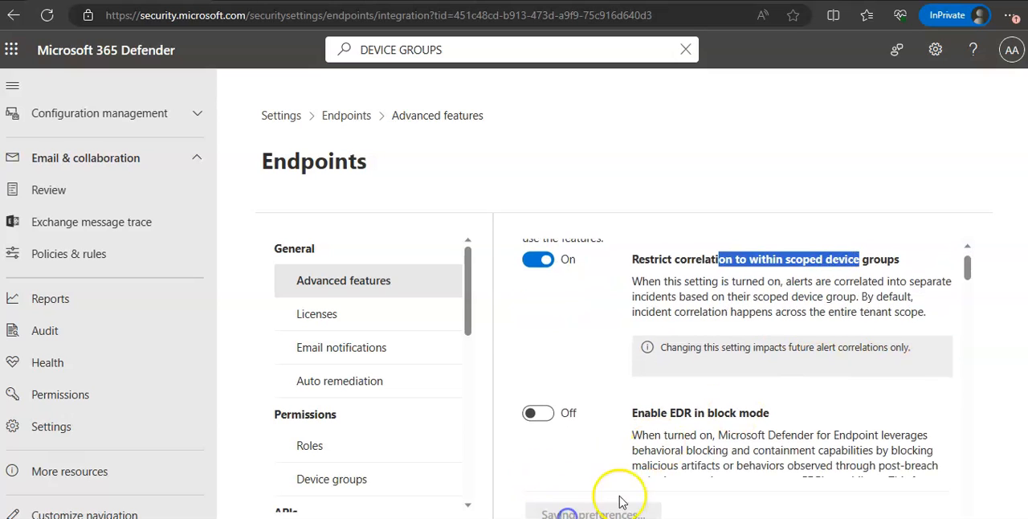
{"action": "left_click", "coordinate": [584, 511]}
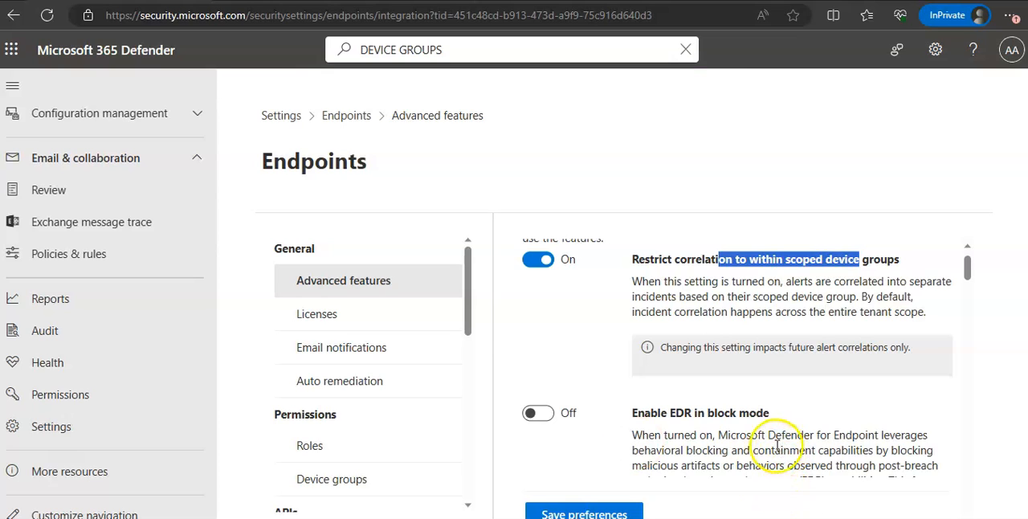
{"action": "left_click", "coordinate": [585, 514]}
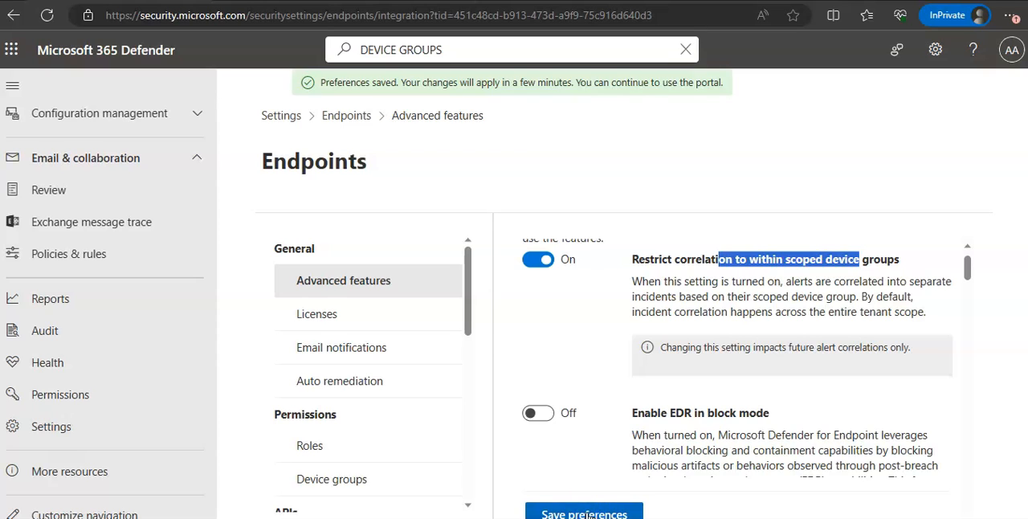
{"action": "mouse_move", "coordinate": [537, 95]}
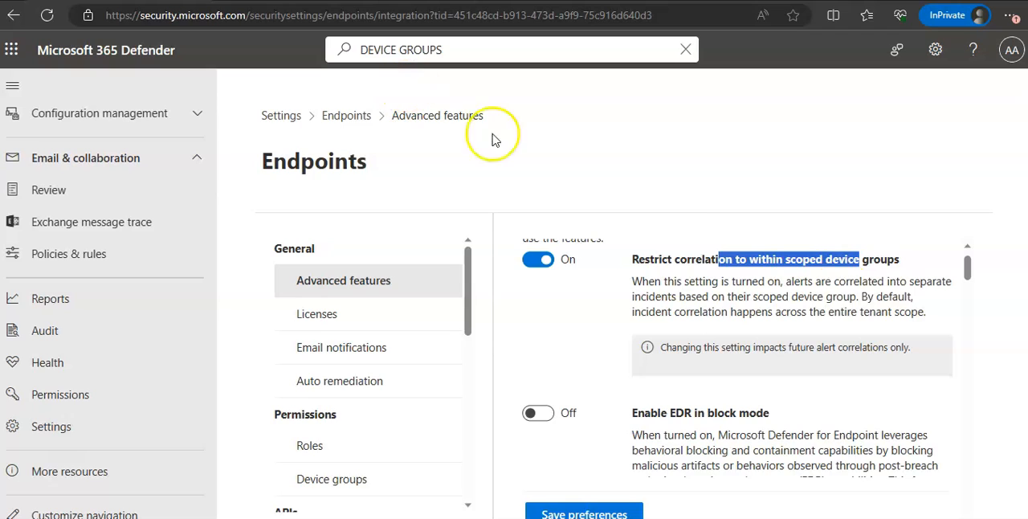
{"action": "mouse_move", "coordinate": [842, 308]}
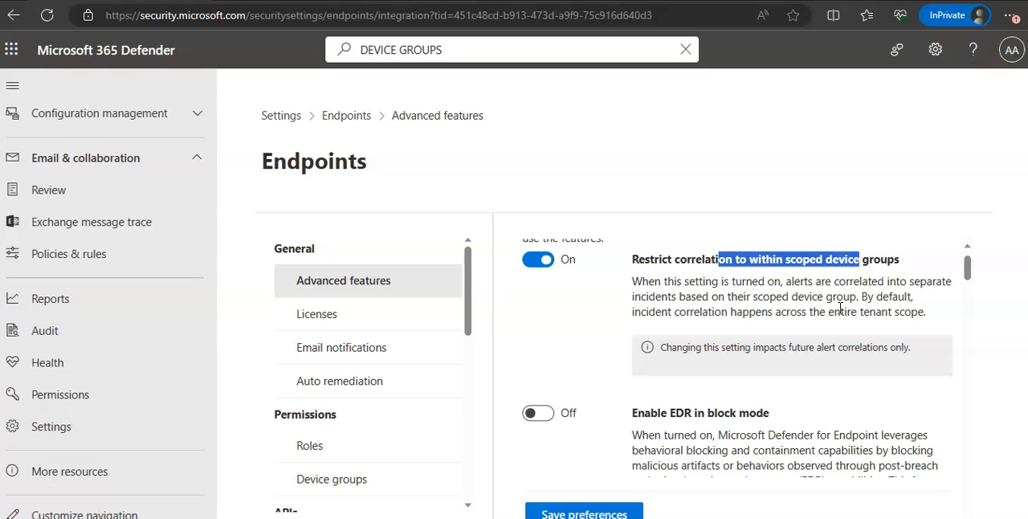
{"action": "mouse_move", "coordinate": [842, 379]}
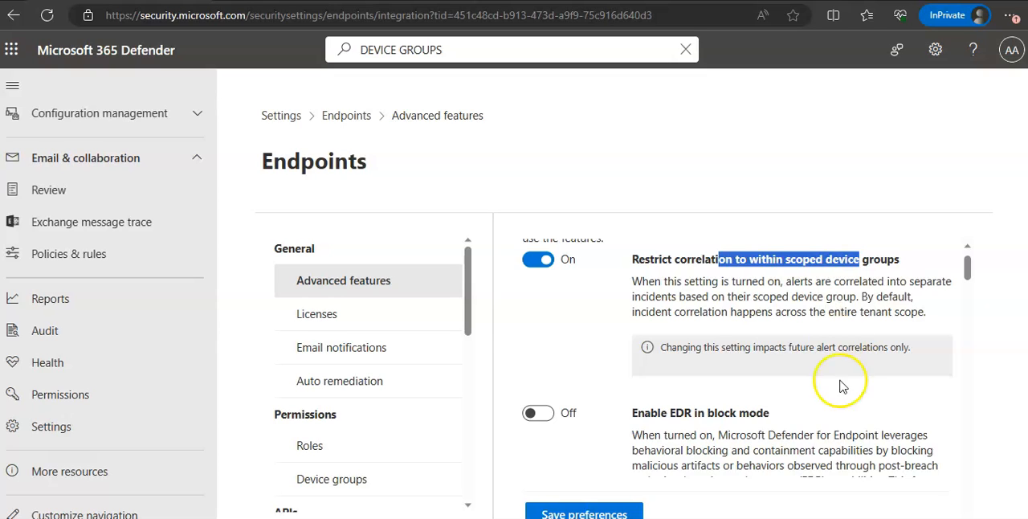